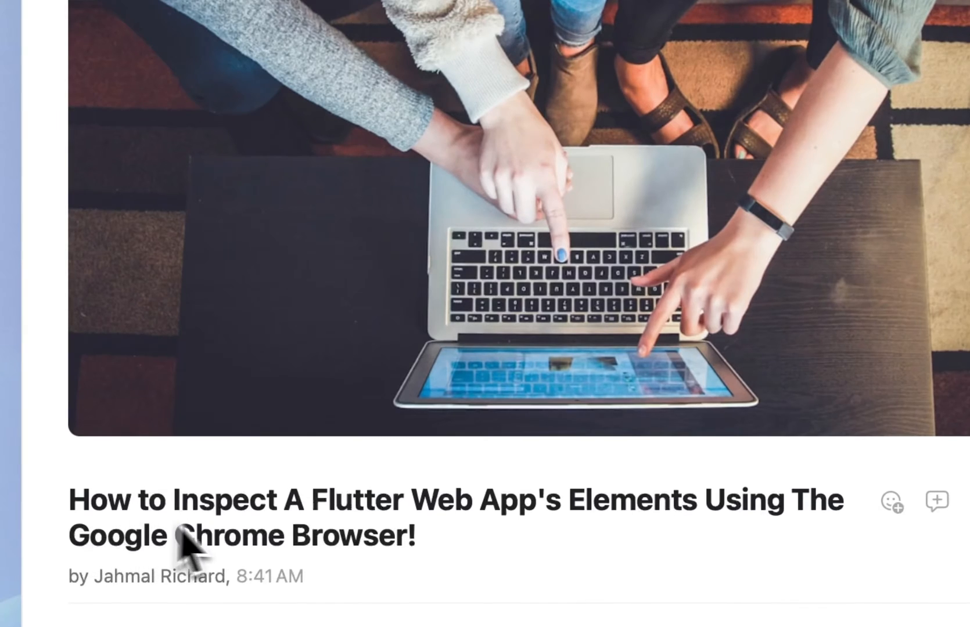
pyautogui.moveTo(655, 561)
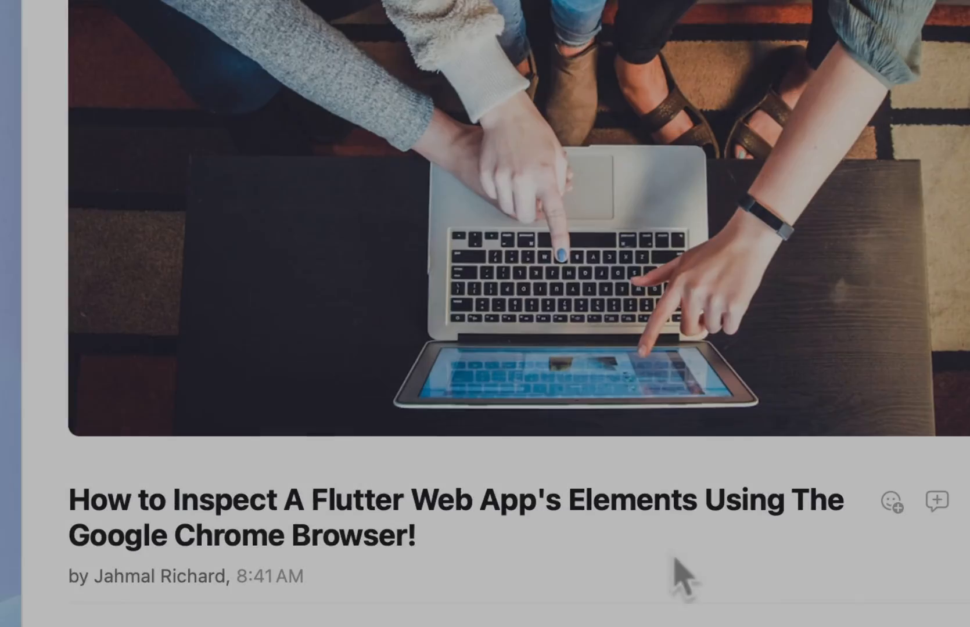
# - Go to the shop's Products listing, sorted by most popular, and view Adidas Converse details
pyautogui.scroll(-3)
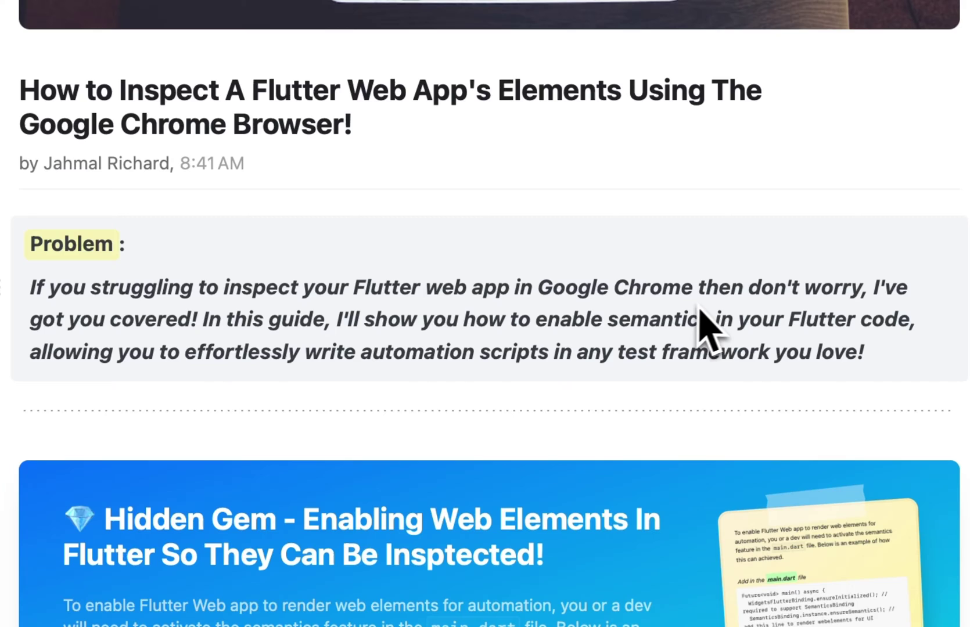
pyautogui.moveTo(157, 366)
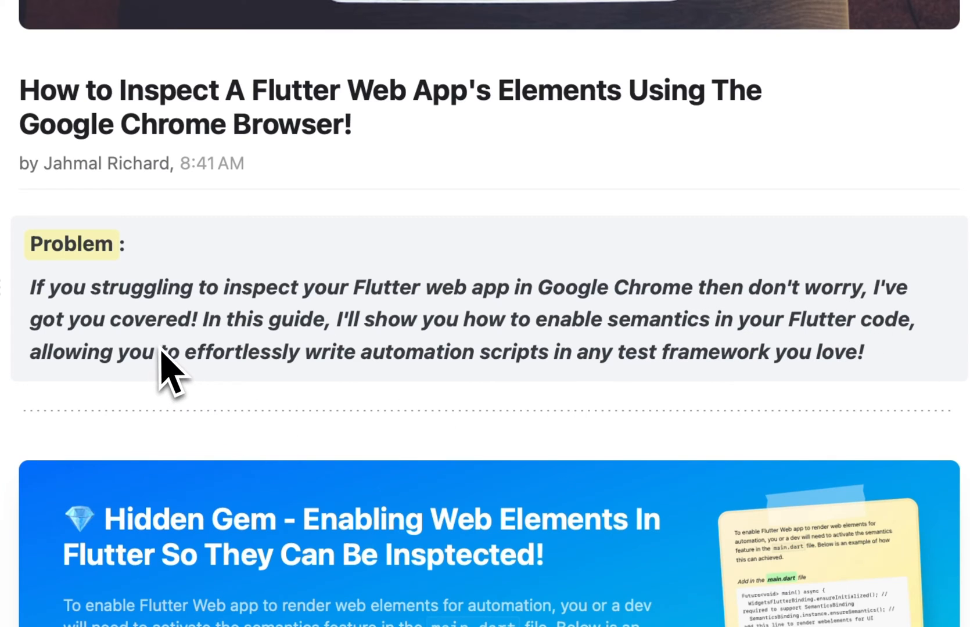
pyautogui.moveTo(542, 364)
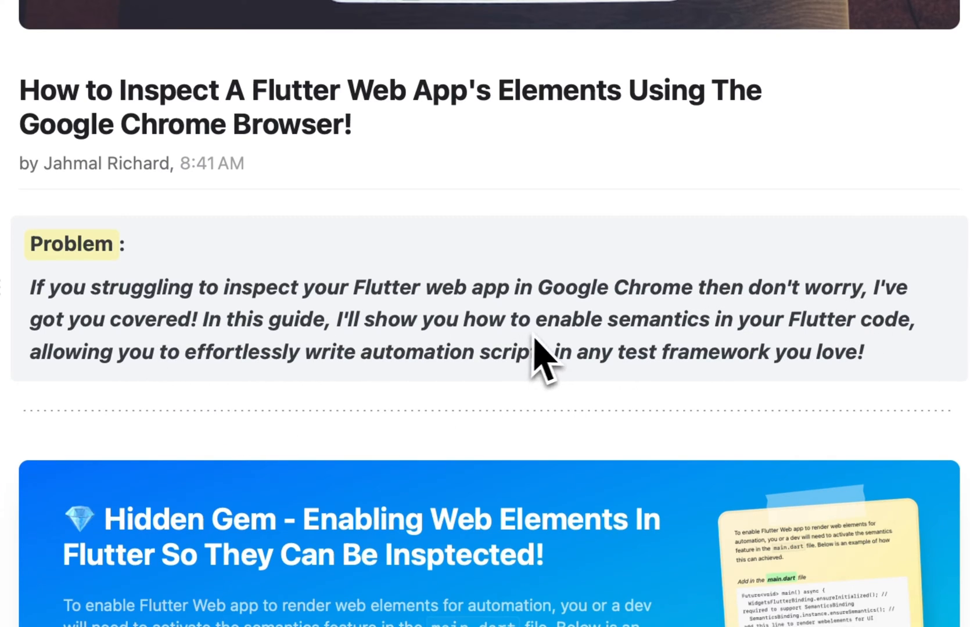
pyautogui.moveTo(840, 362)
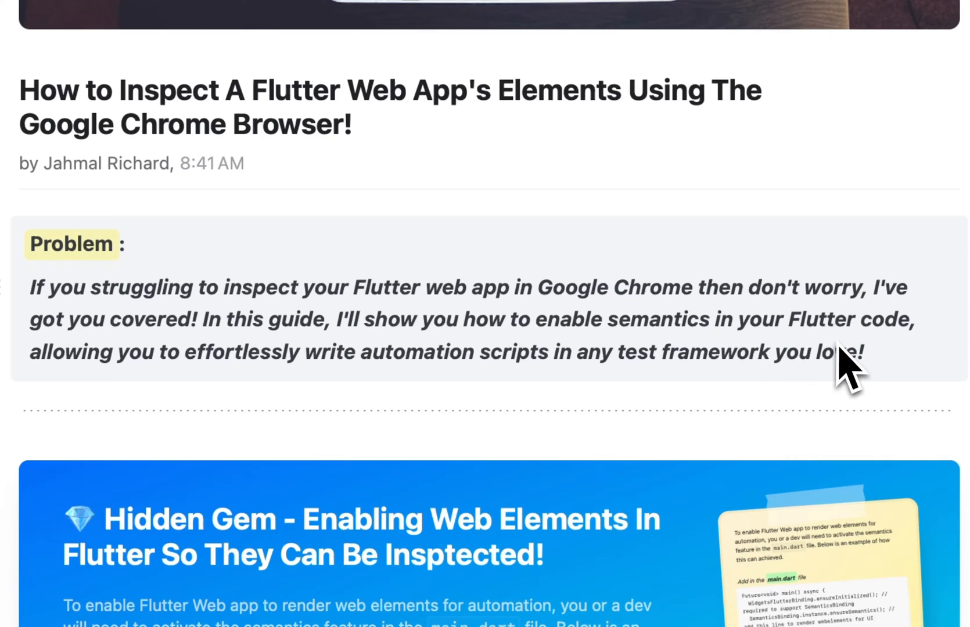
pyautogui.moveTo(325, 414)
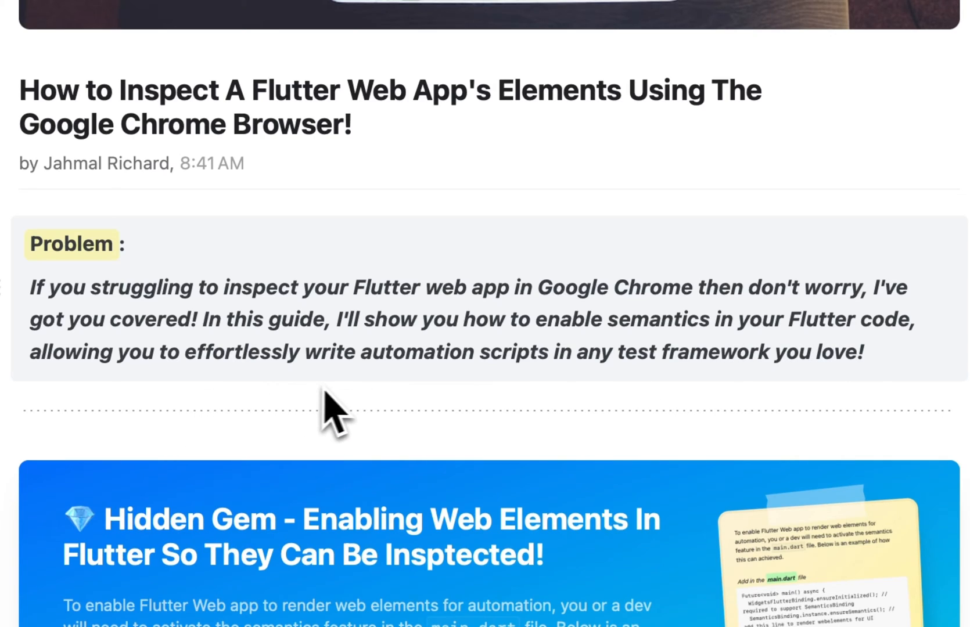
pyautogui.moveTo(708, 393)
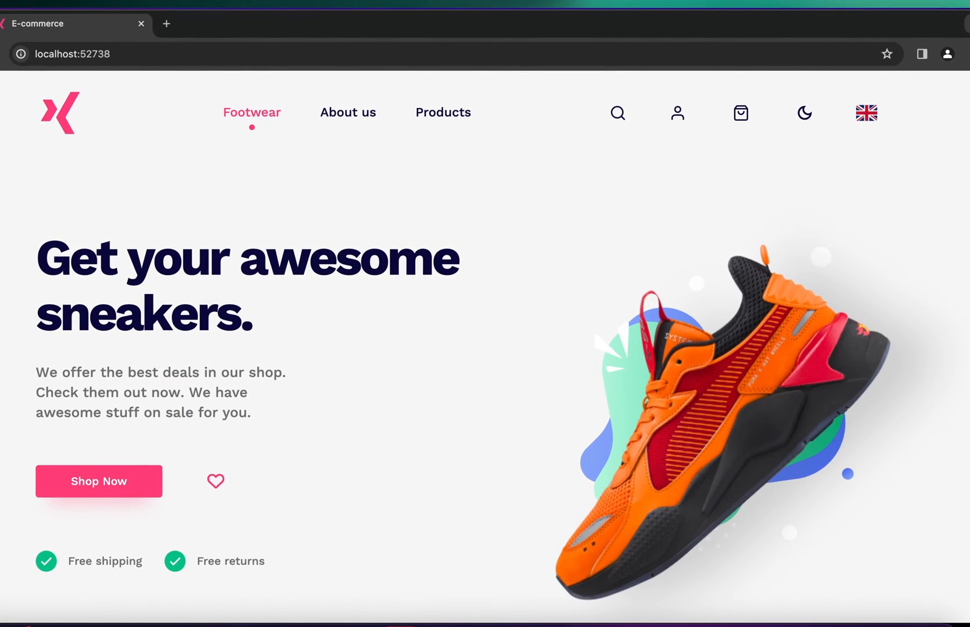
pyautogui.scroll(-3)
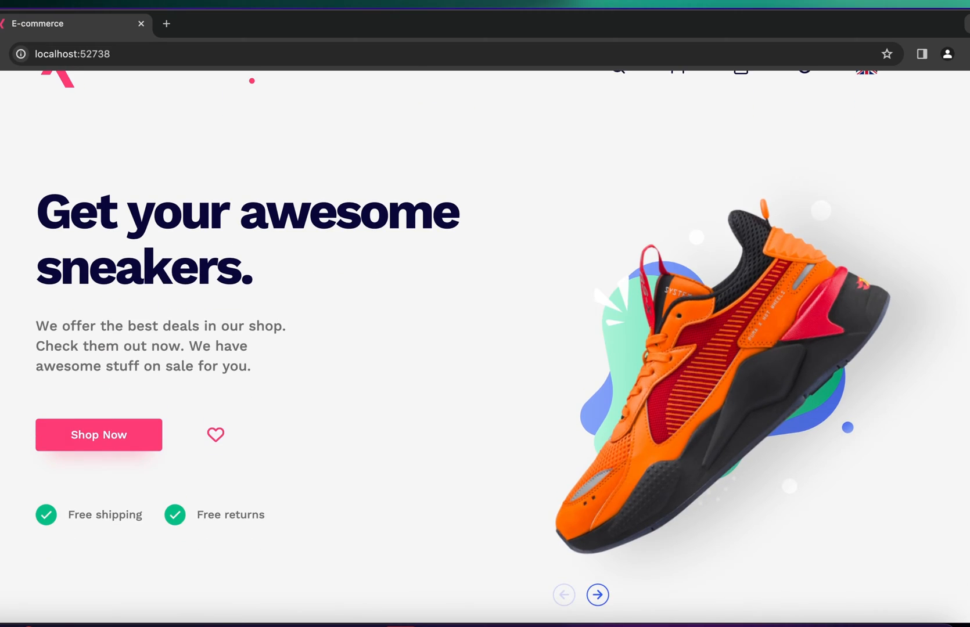
pyautogui.click(442, 112)
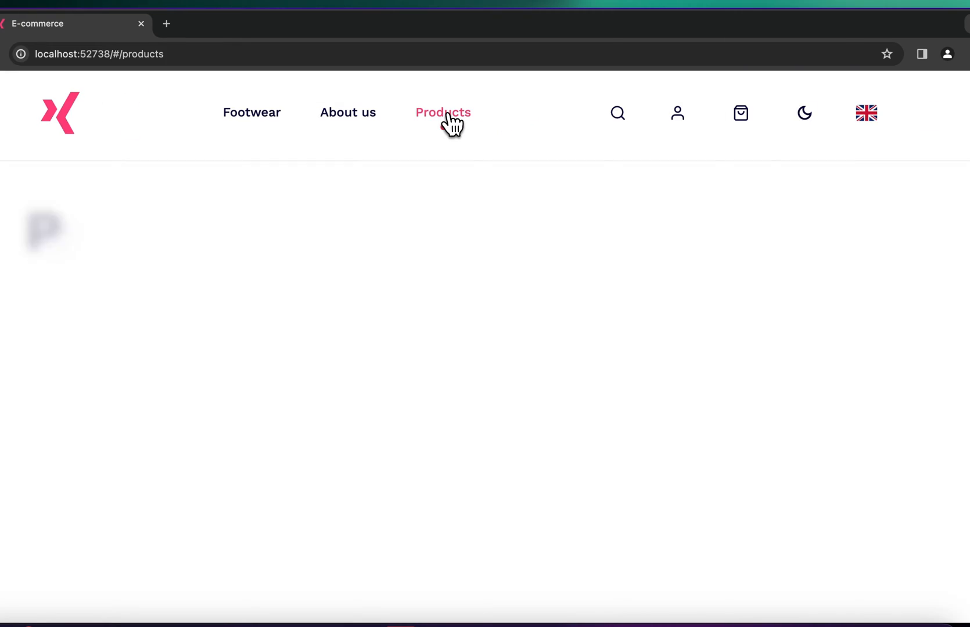
pyautogui.click(443, 112)
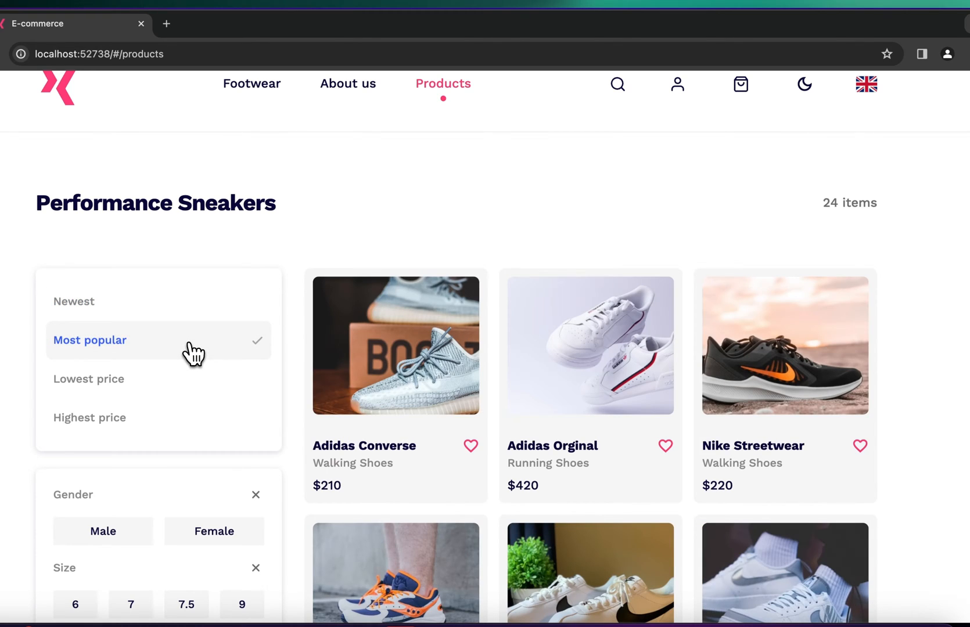
pyautogui.click(394, 345)
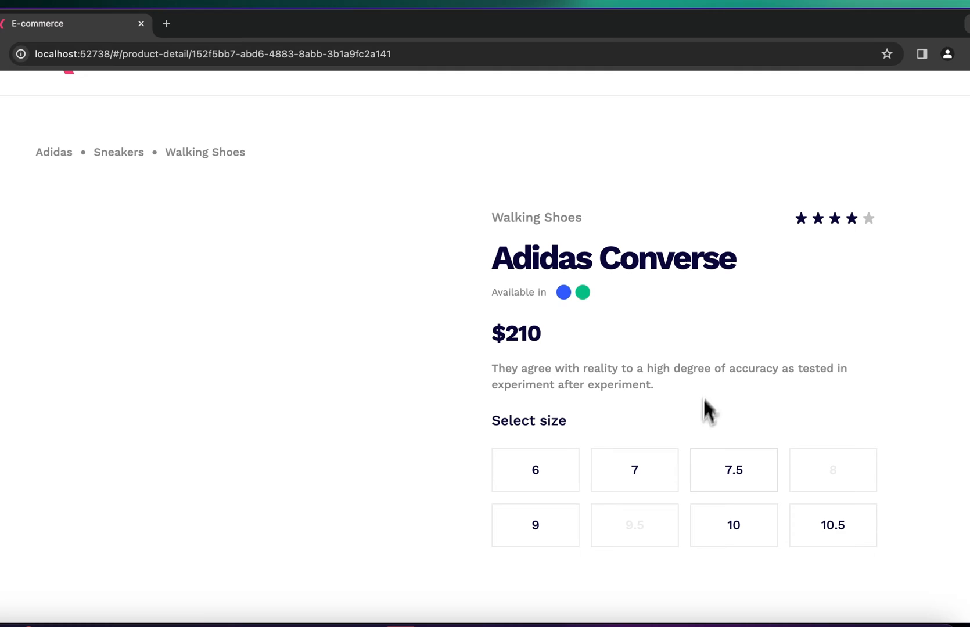
# - Add the Adidas Converse in size 6 to the cart and view the shopping cart
pyautogui.click(534, 470)
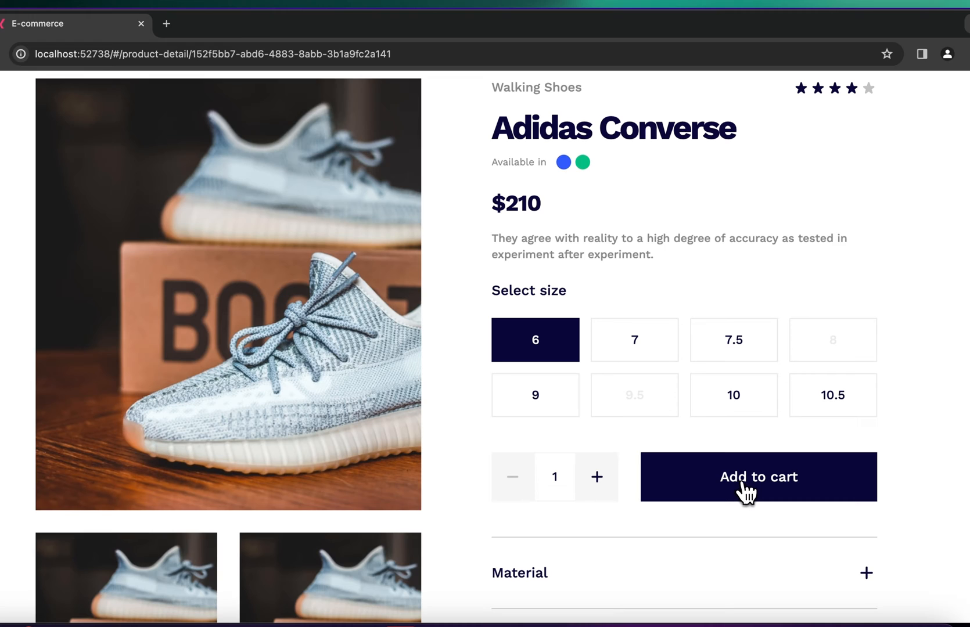
pyautogui.click(758, 478)
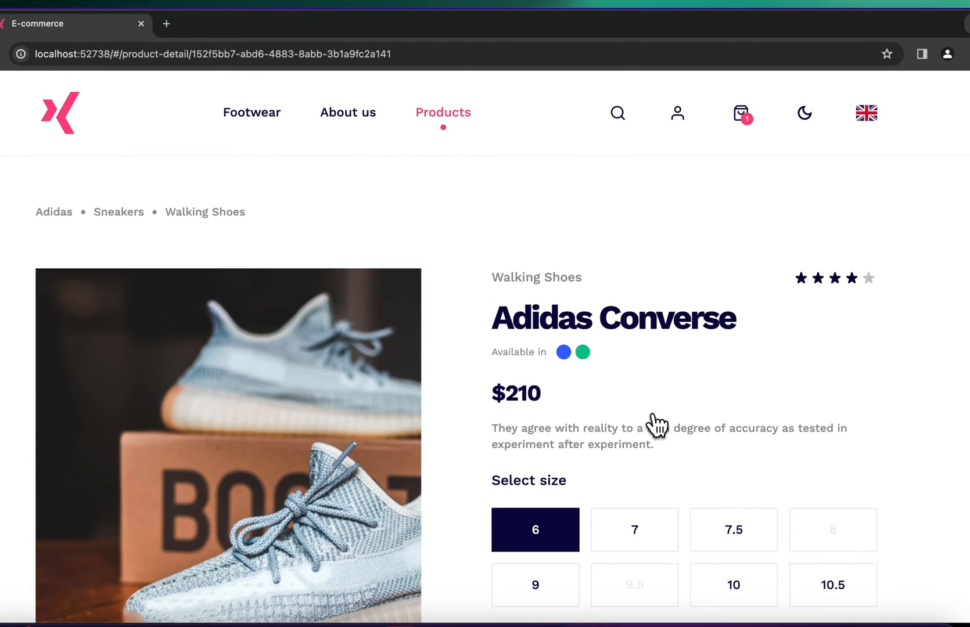
pyautogui.click(741, 113)
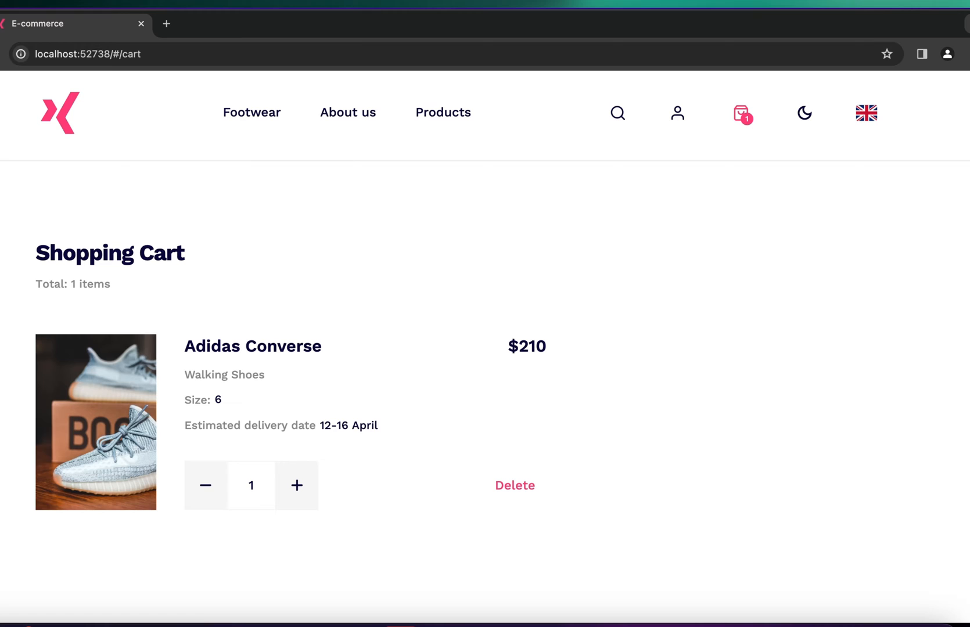
# - Inspect the cart page's HTML in DevTools, showing the flutter-view element
pyautogui.rightClick(381, 349)
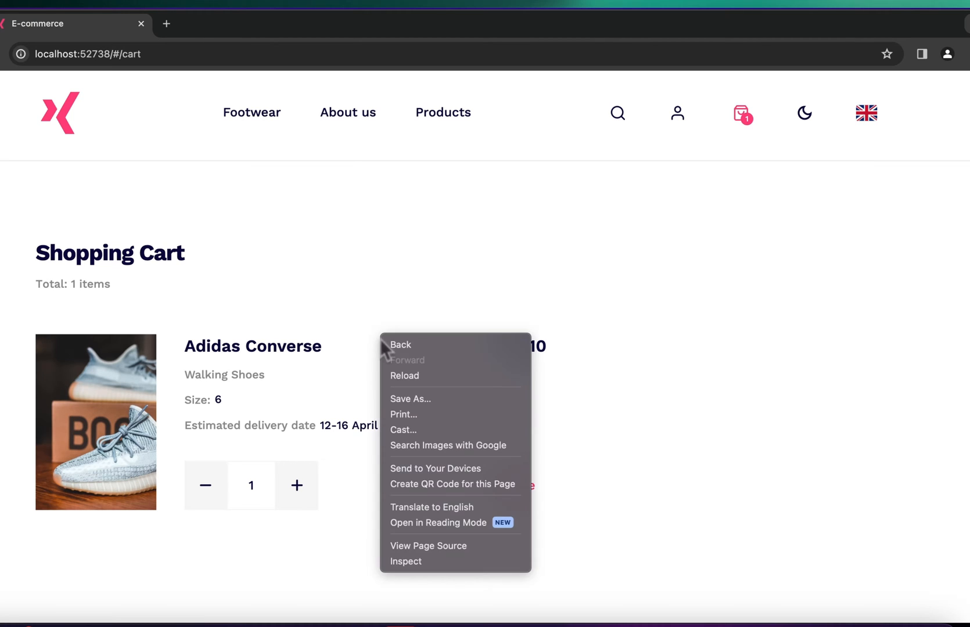
pyautogui.click(406, 561)
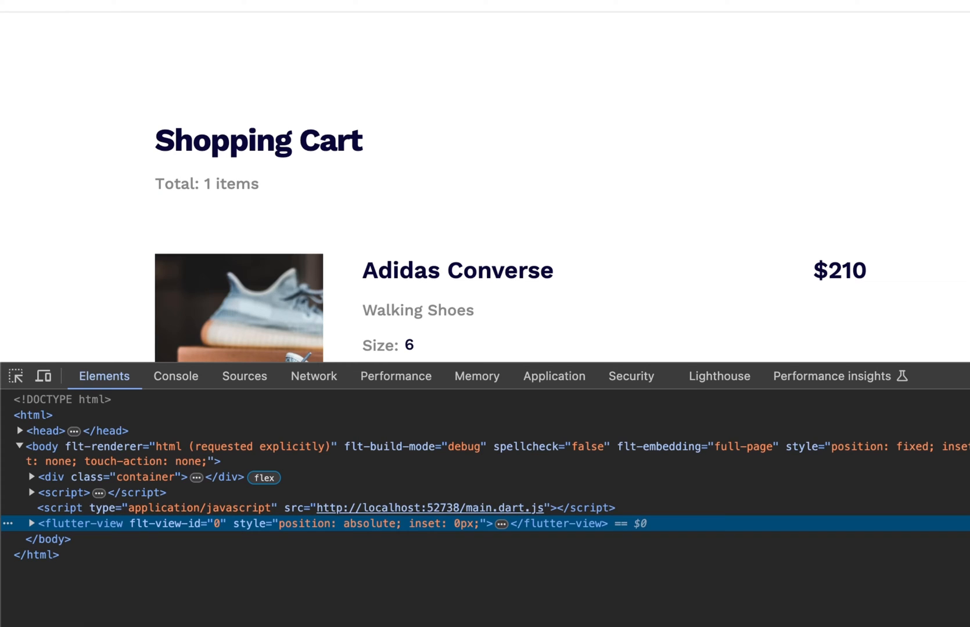
pyautogui.moveTo(185, 509)
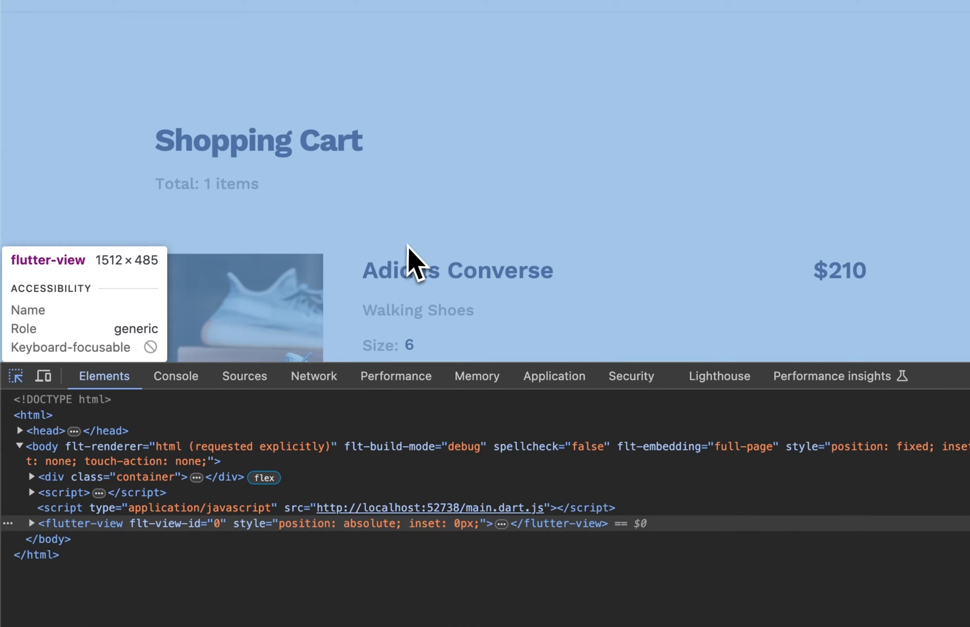
pyautogui.moveTo(532, 302)
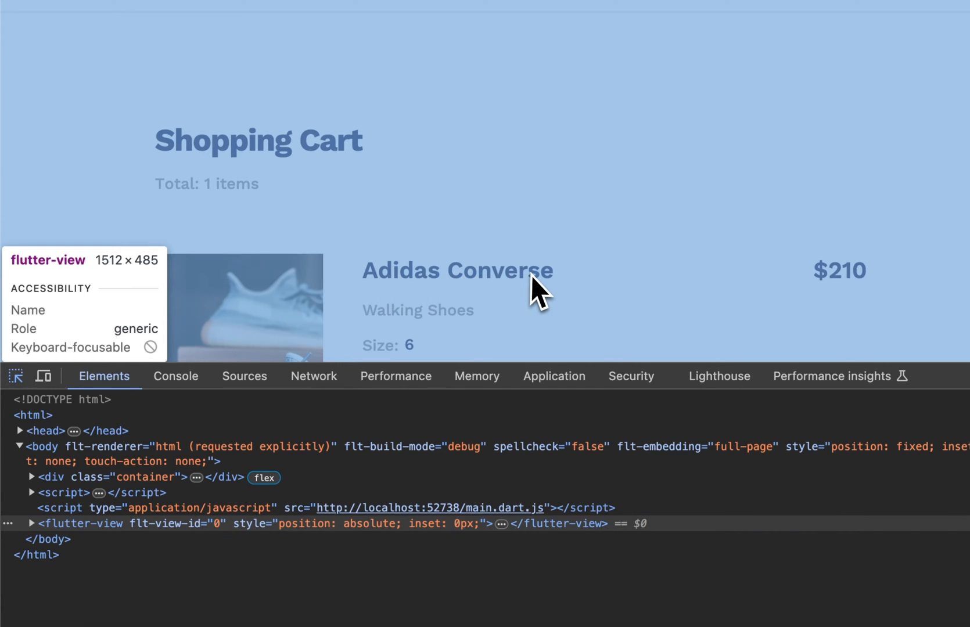
pyautogui.moveTo(850, 296)
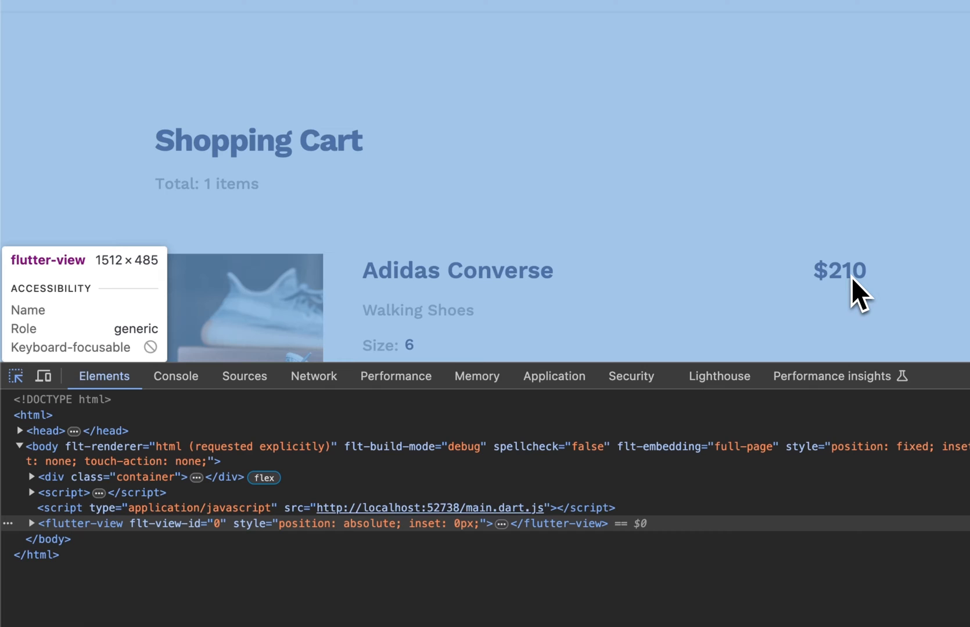
pyautogui.moveTo(856, 253)
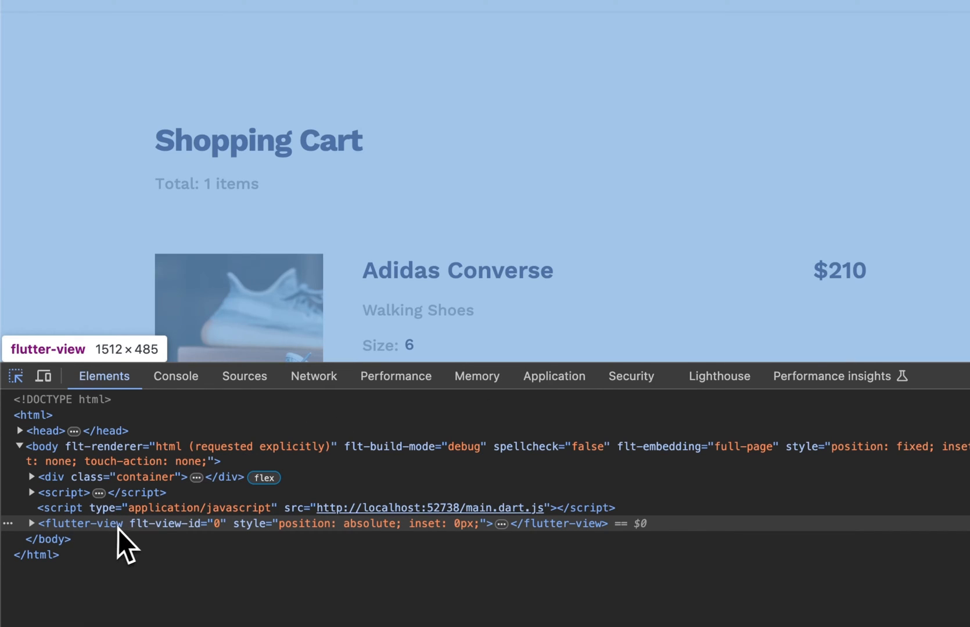
pyautogui.moveTo(145, 552)
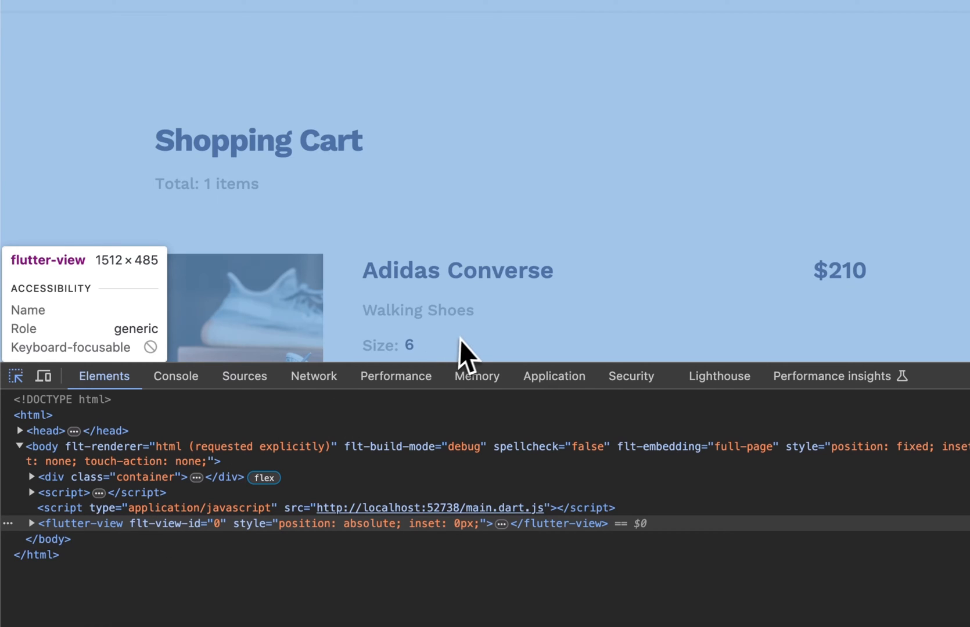
pyautogui.moveTo(473, 345)
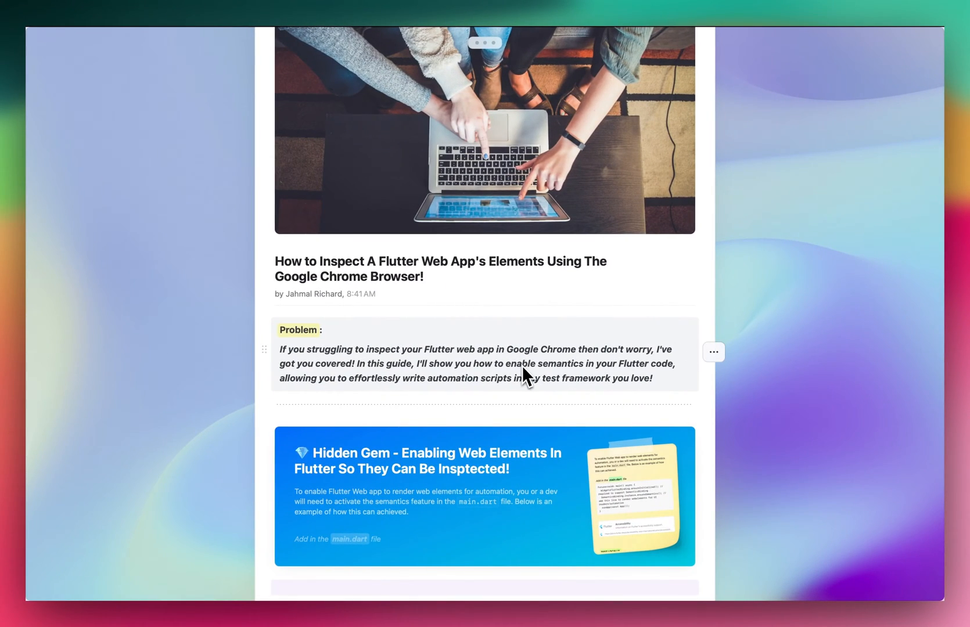
pyautogui.scroll(-3)
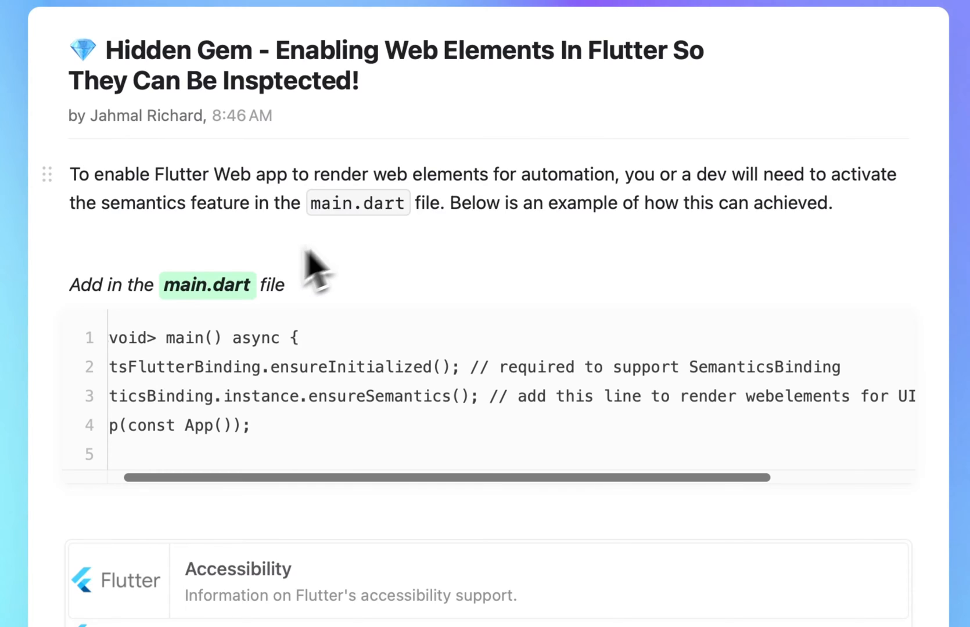
pyautogui.moveTo(378, 245)
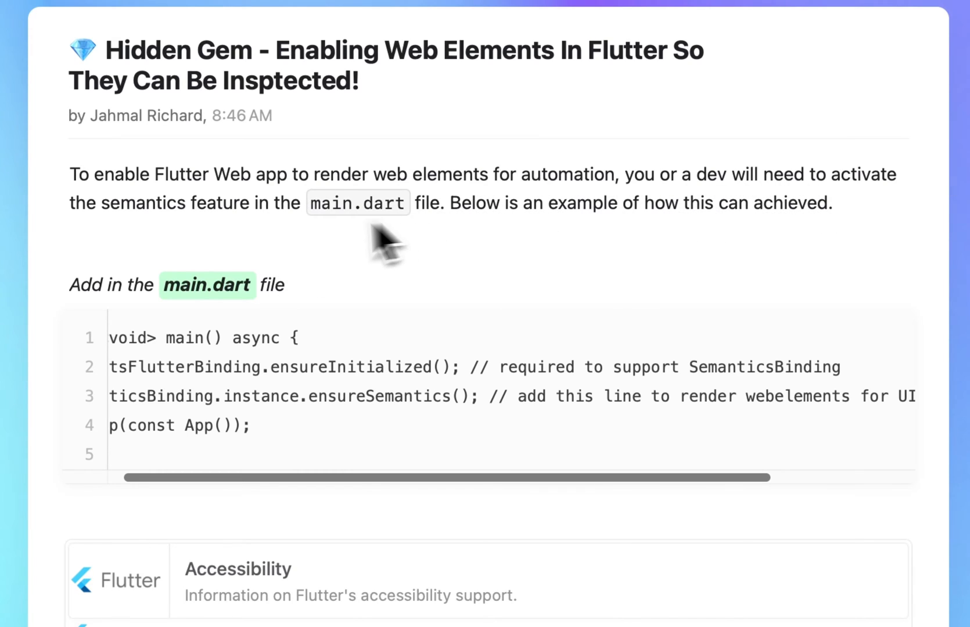
pyautogui.moveTo(365, 248)
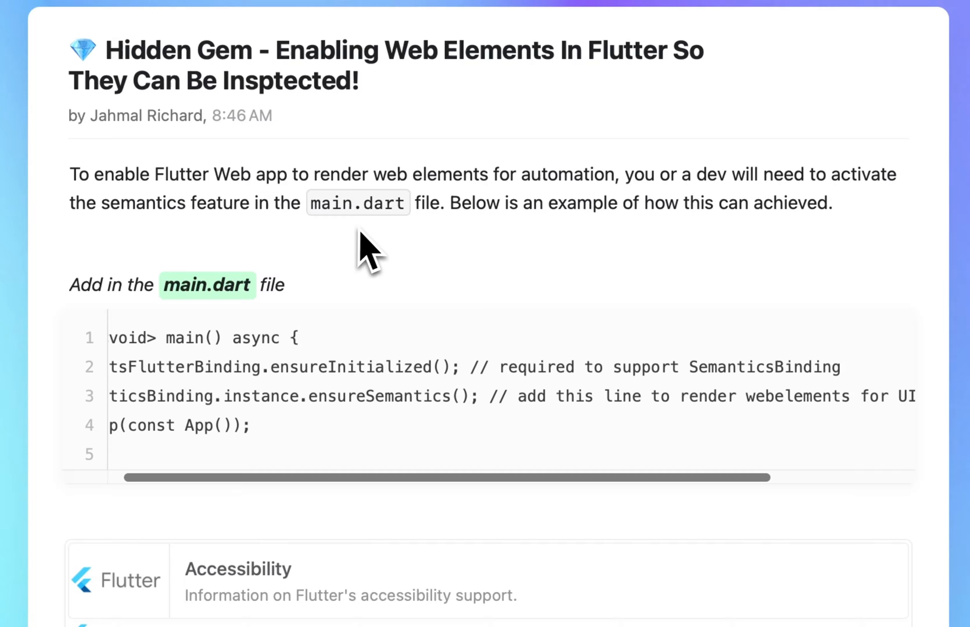
pyautogui.moveTo(394, 250)
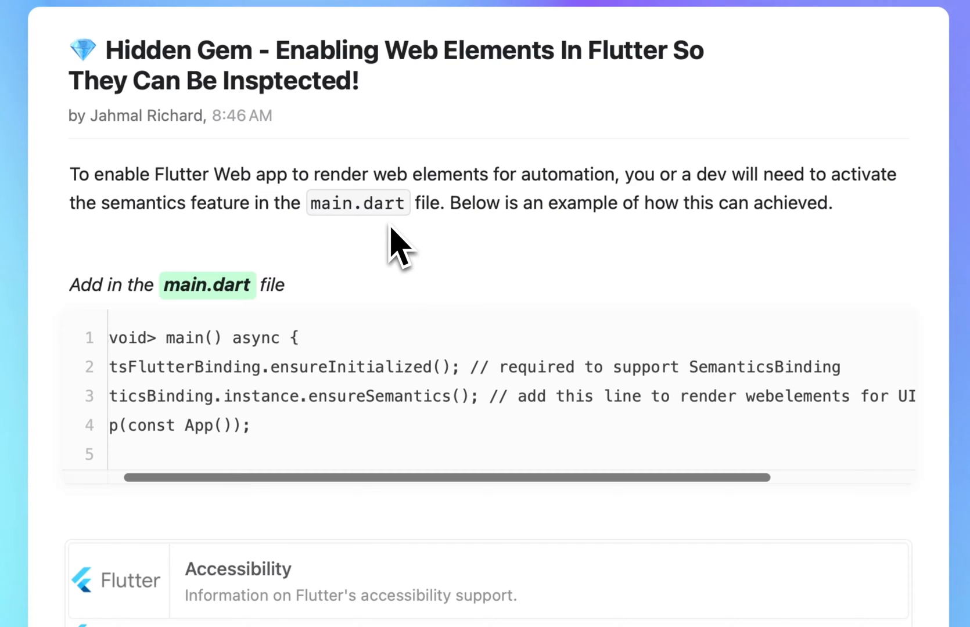
pyautogui.moveTo(399, 250)
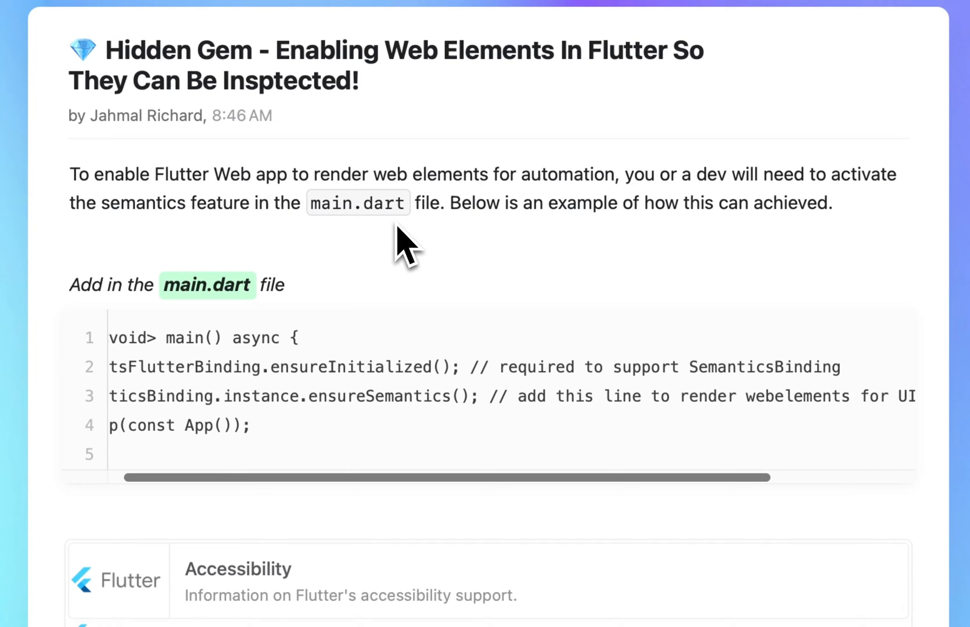
pyautogui.moveTo(448, 241)
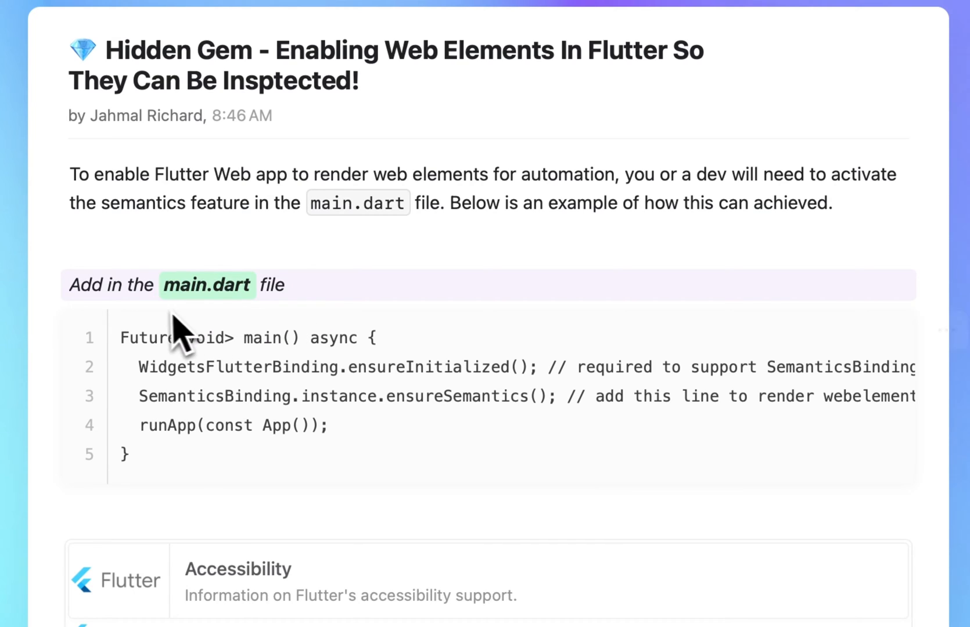
pyautogui.moveTo(232, 372)
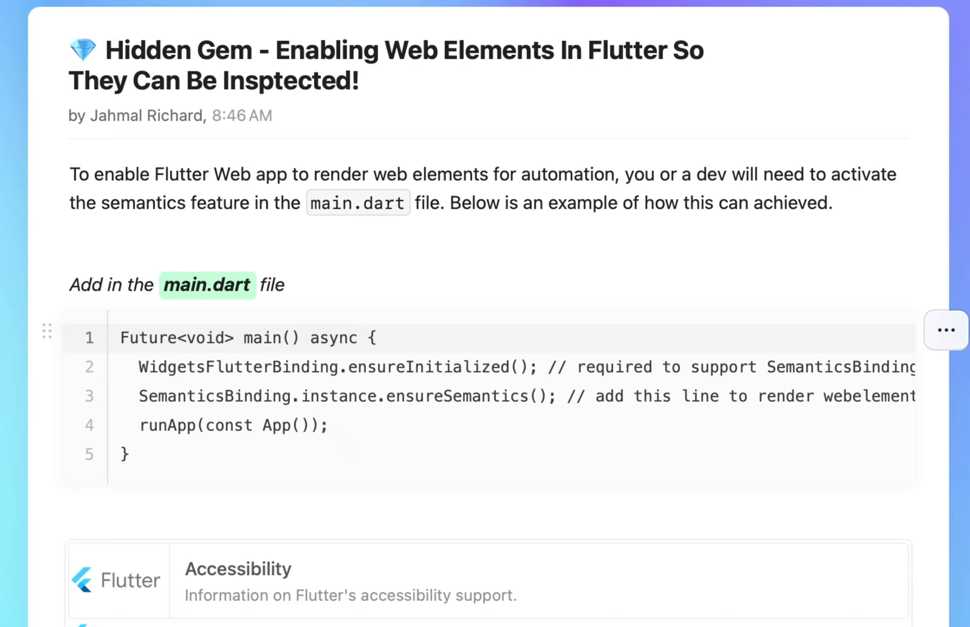
pyautogui.click(241, 338)
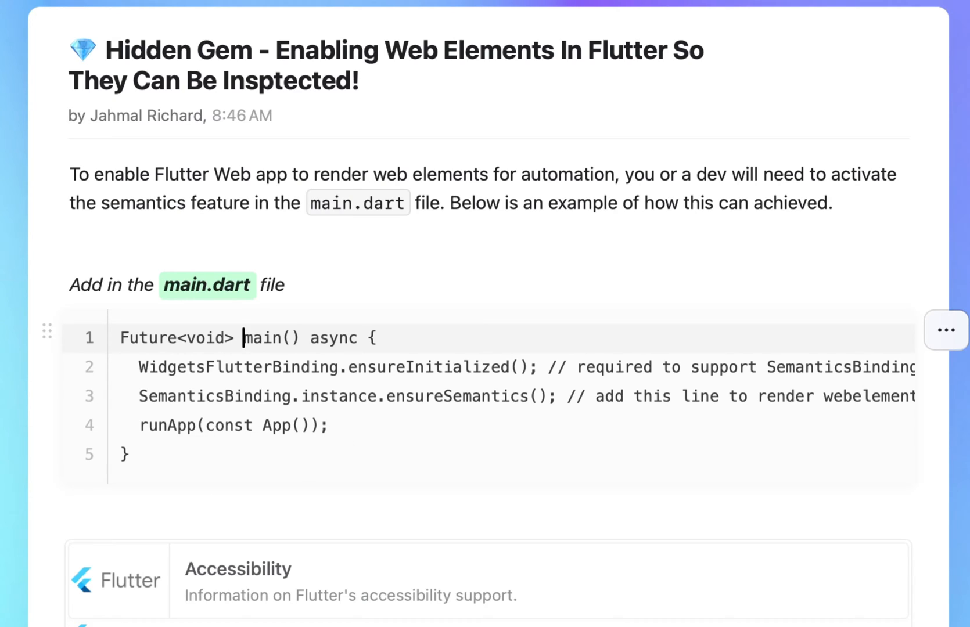
pyautogui.moveTo(338, 448)
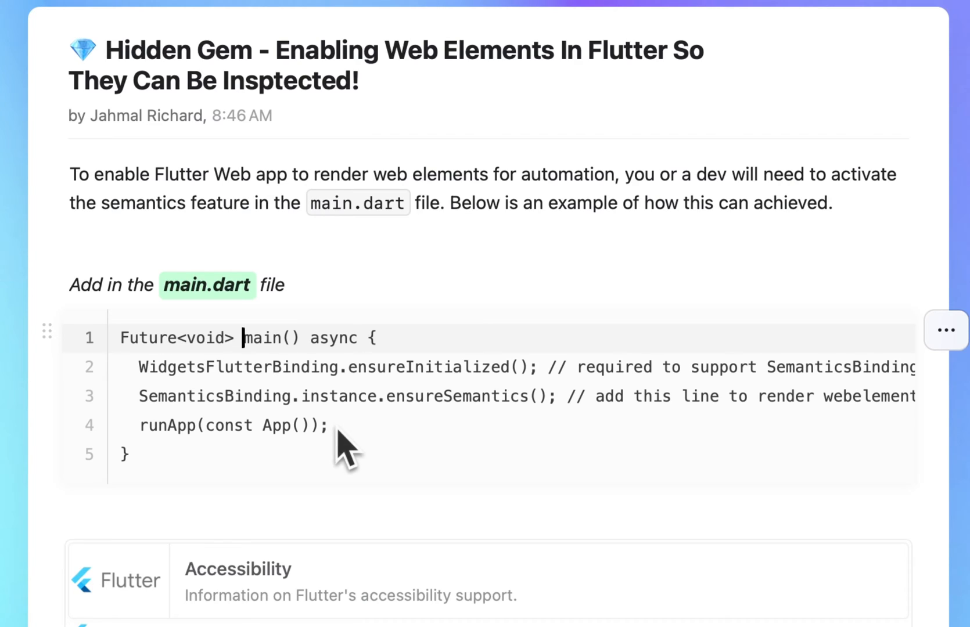
pyautogui.moveTo(152, 424)
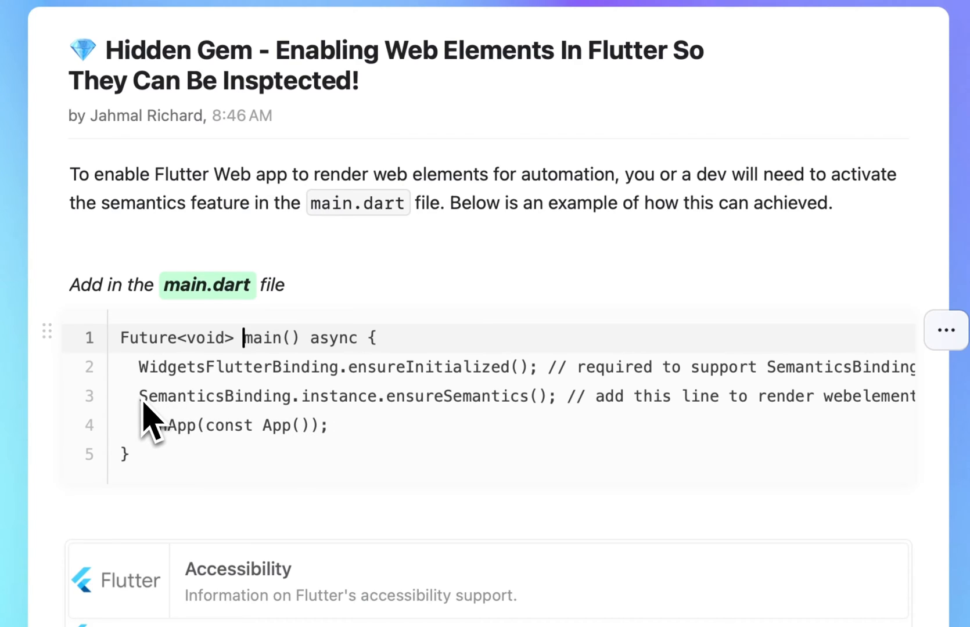
pyautogui.moveTo(338, 428)
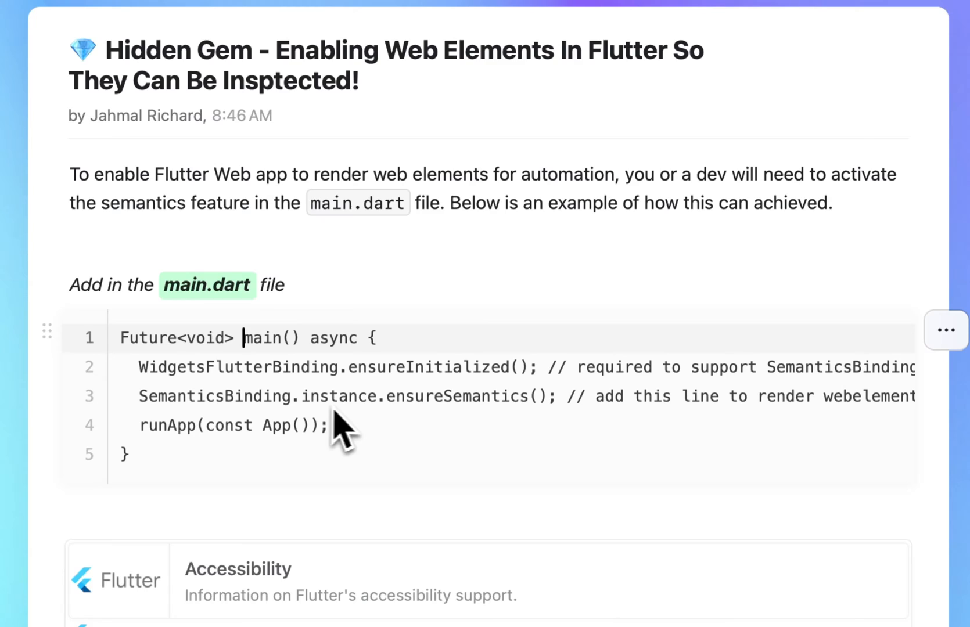
pyautogui.moveTo(553, 424)
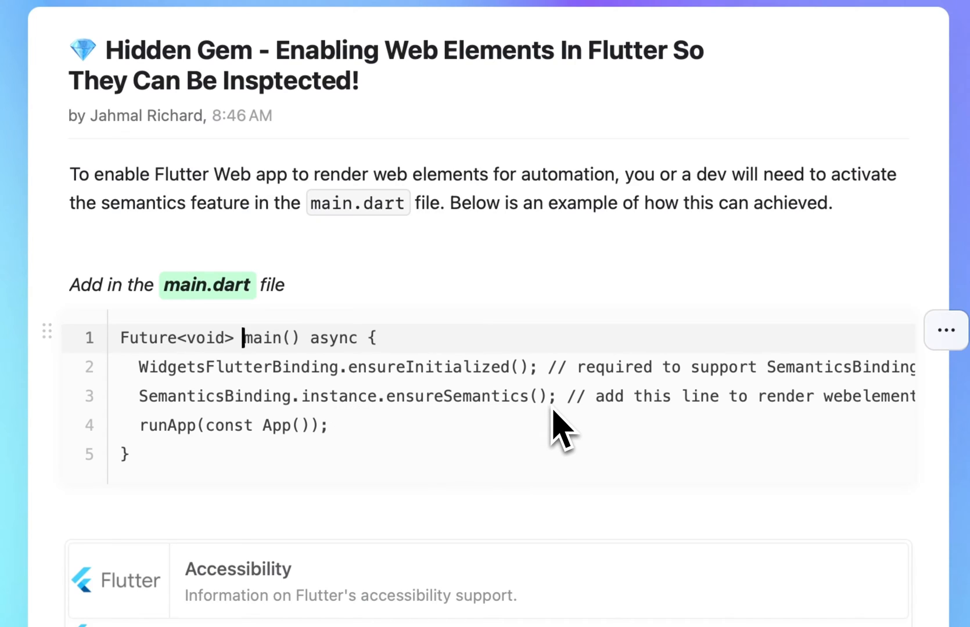
pyautogui.moveTo(606, 437)
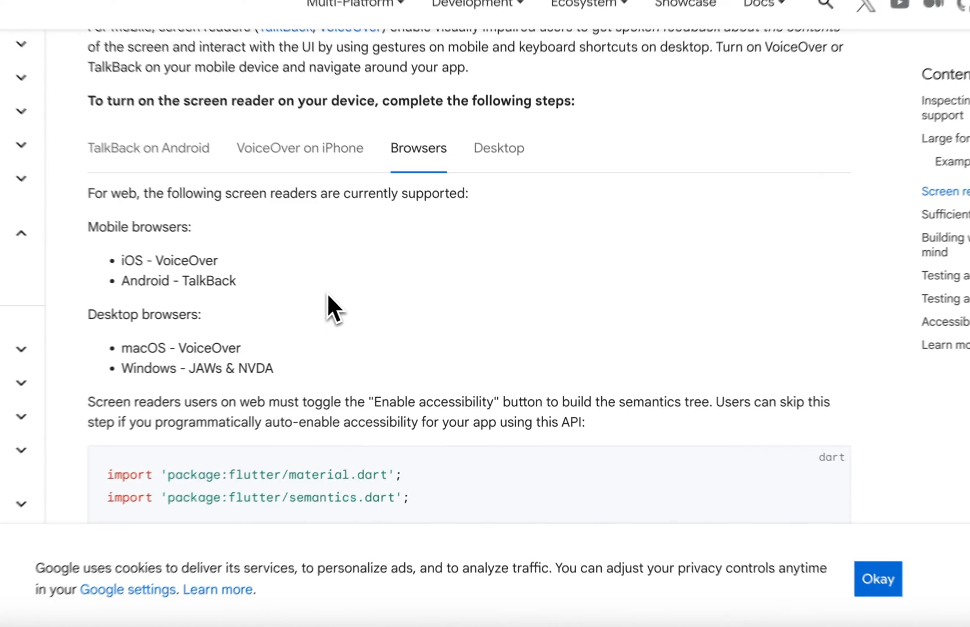
# - Locate the Screen readers code sample and copy SemanticsBinding.instance.ensureSemantics();
pyautogui.scroll(3)
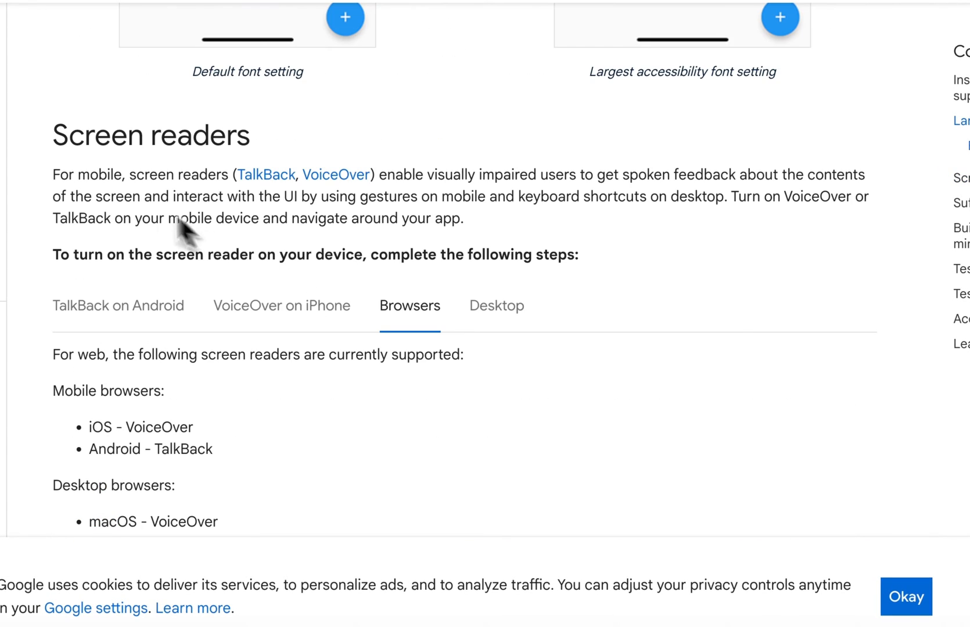
pyautogui.moveTo(113, 206)
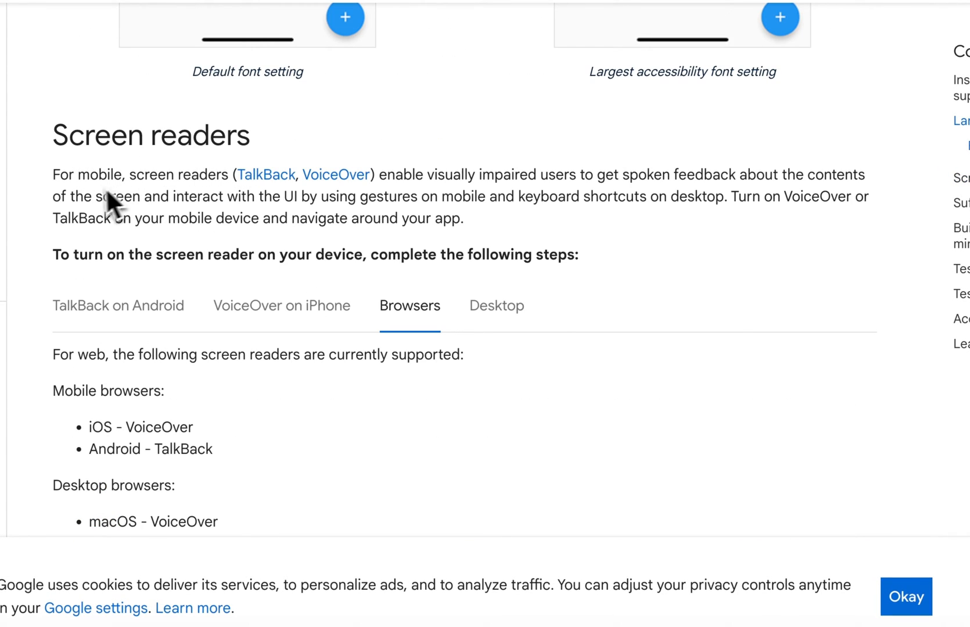
pyautogui.moveTo(162, 216)
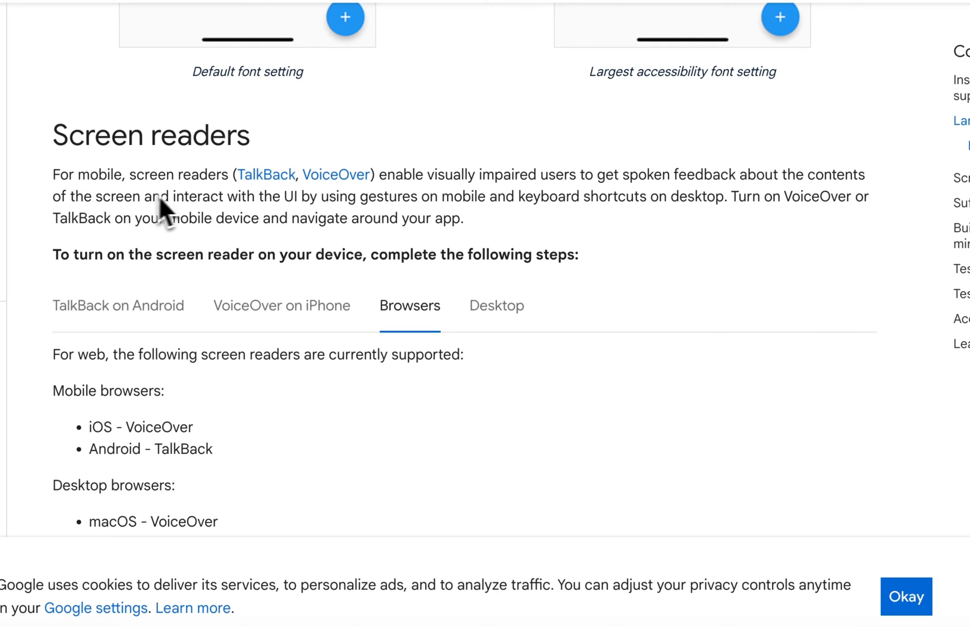
pyautogui.moveTo(390, 227)
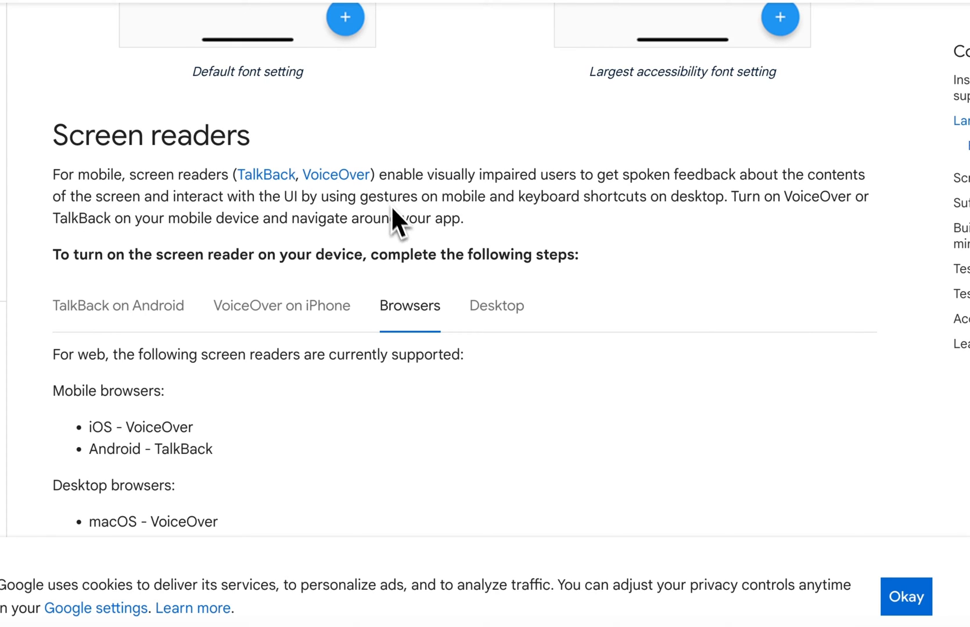
pyautogui.moveTo(583, 214)
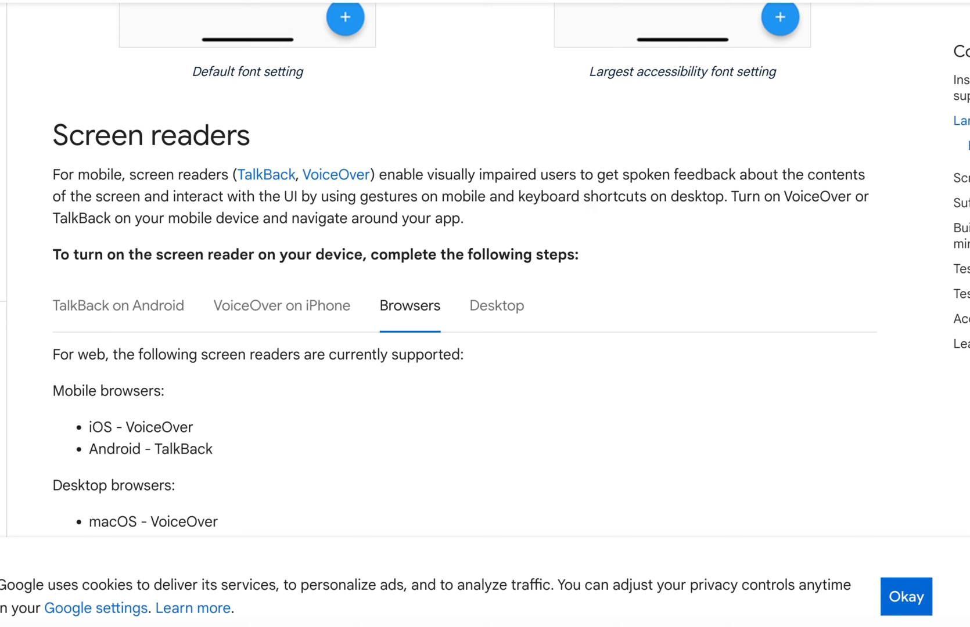
pyautogui.moveTo(200, 226)
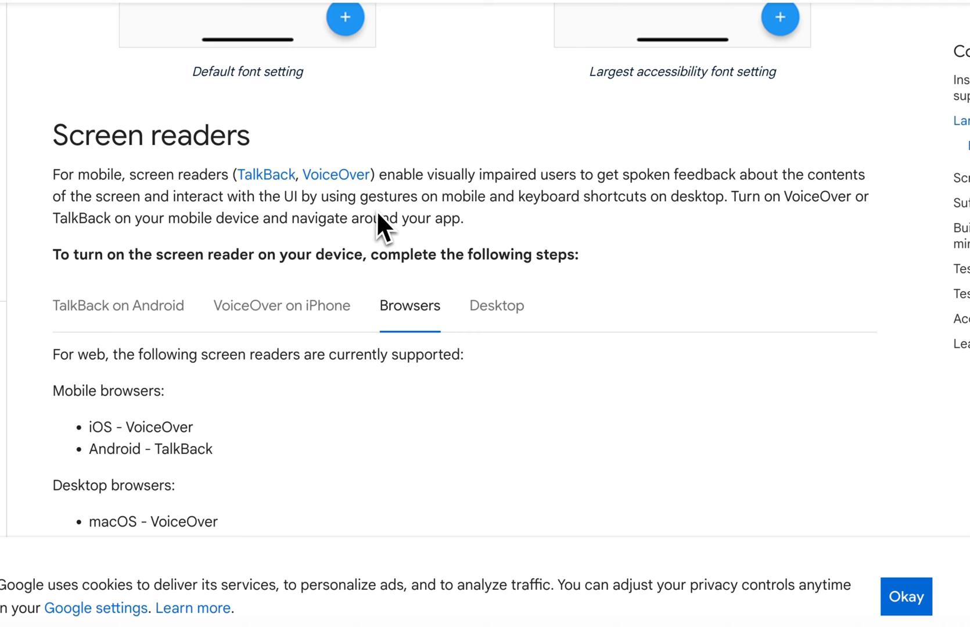
pyautogui.moveTo(587, 228)
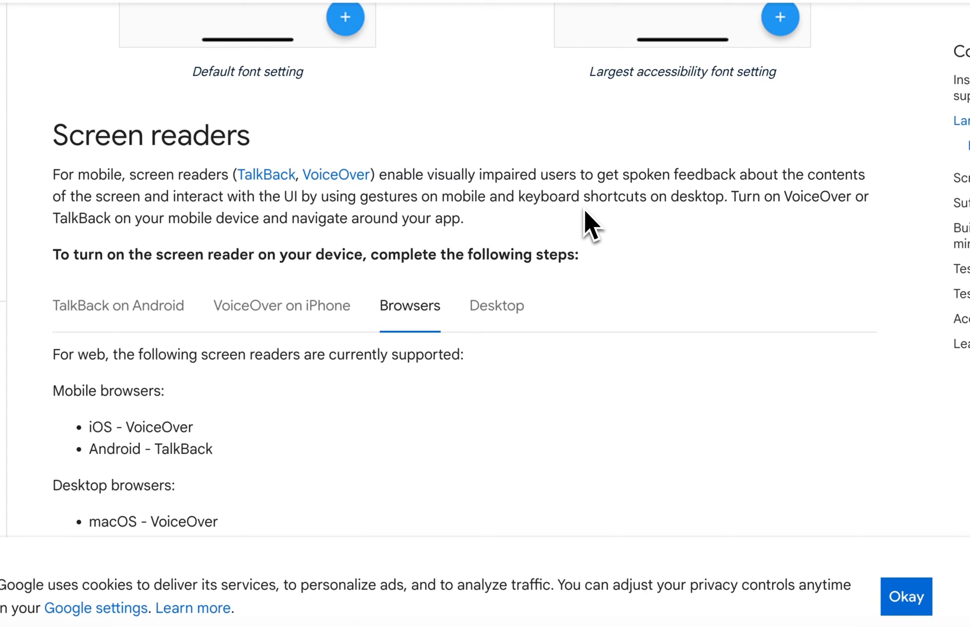
pyautogui.moveTo(690, 231)
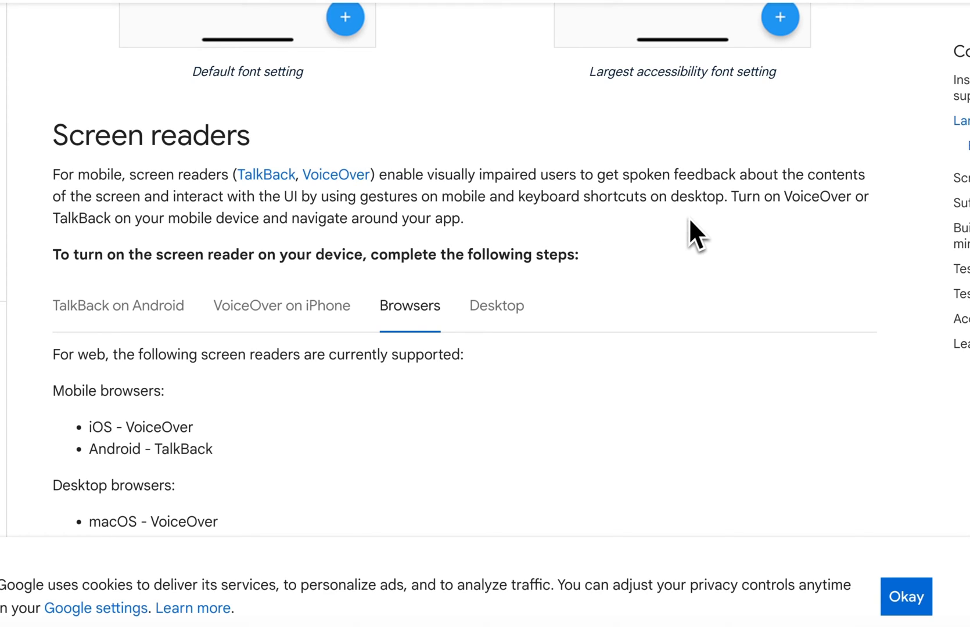
pyautogui.moveTo(286, 200)
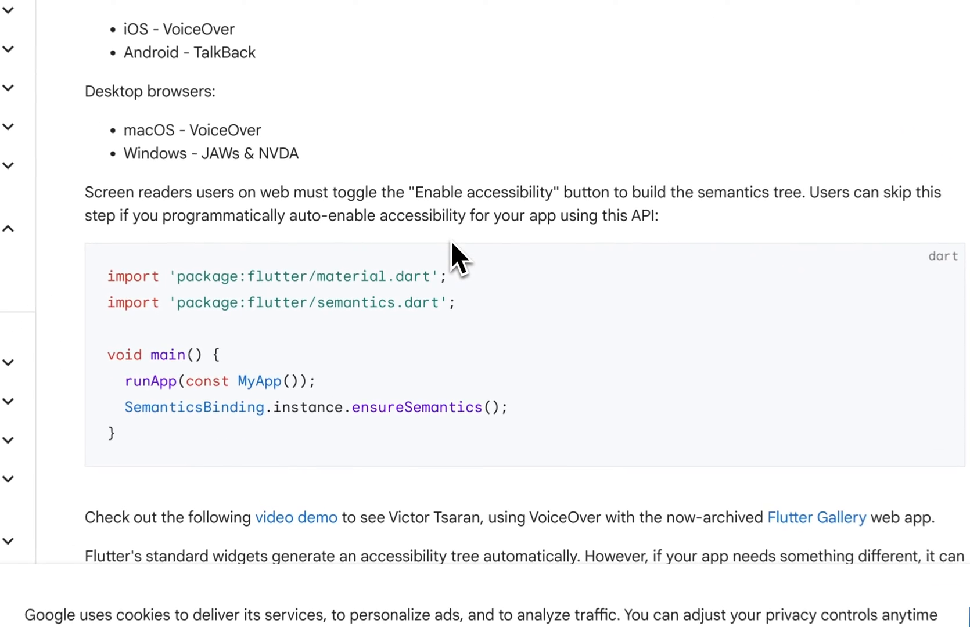
pyautogui.scroll(-3)
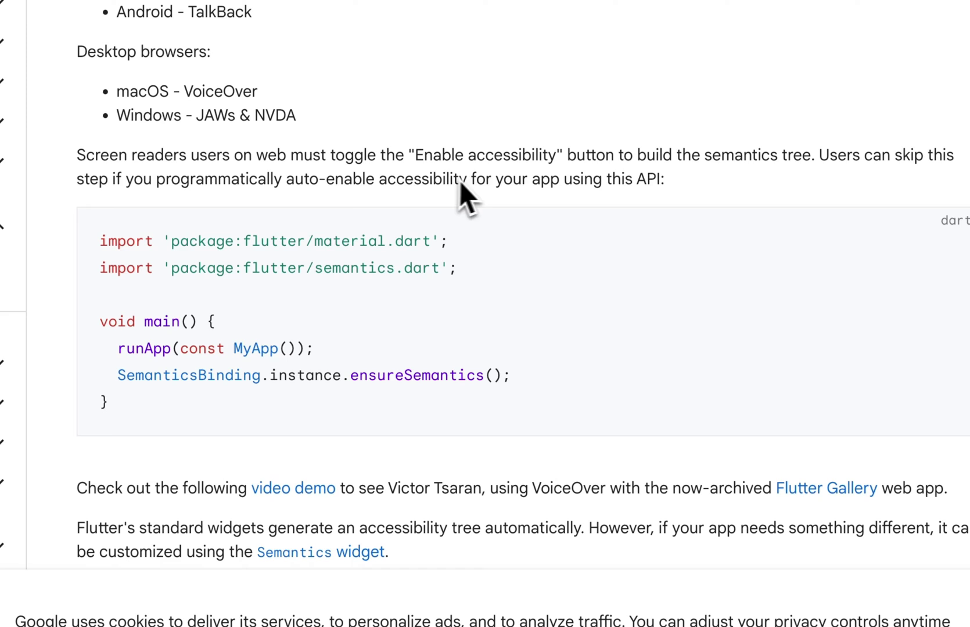
pyautogui.moveTo(612, 186)
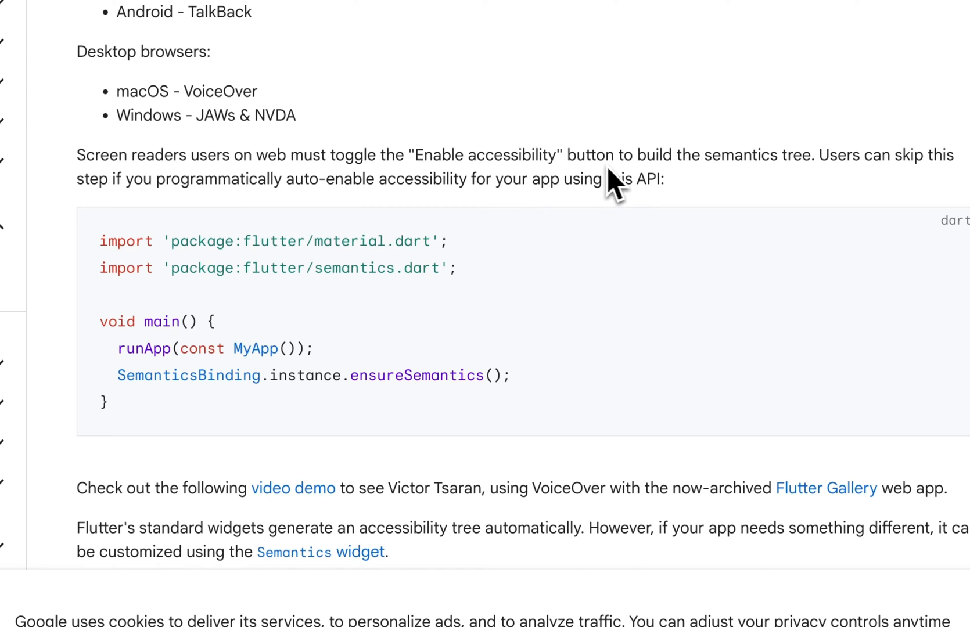
pyautogui.moveTo(794, 175)
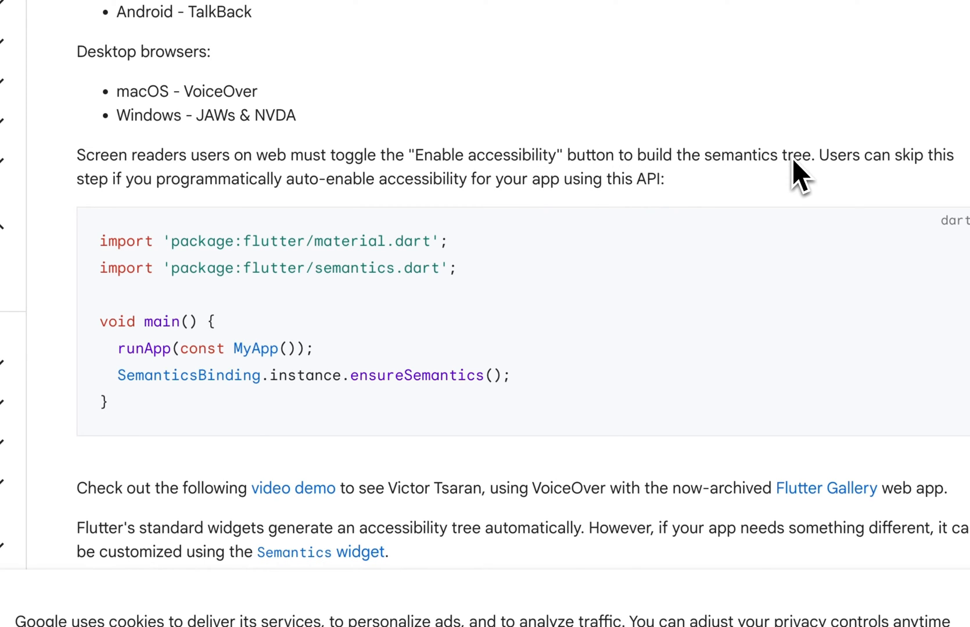
pyautogui.moveTo(258, 214)
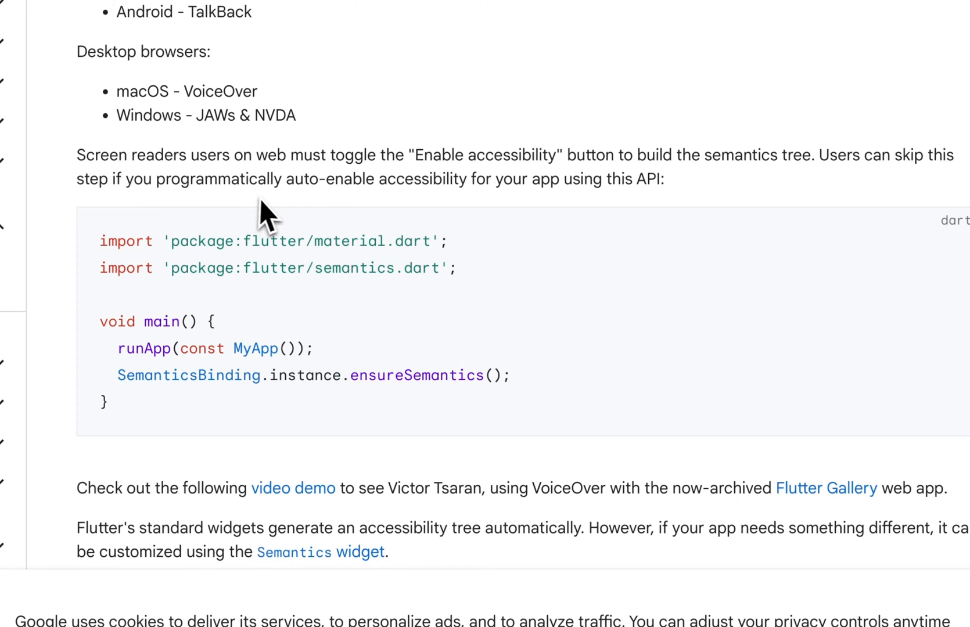
pyautogui.moveTo(490, 216)
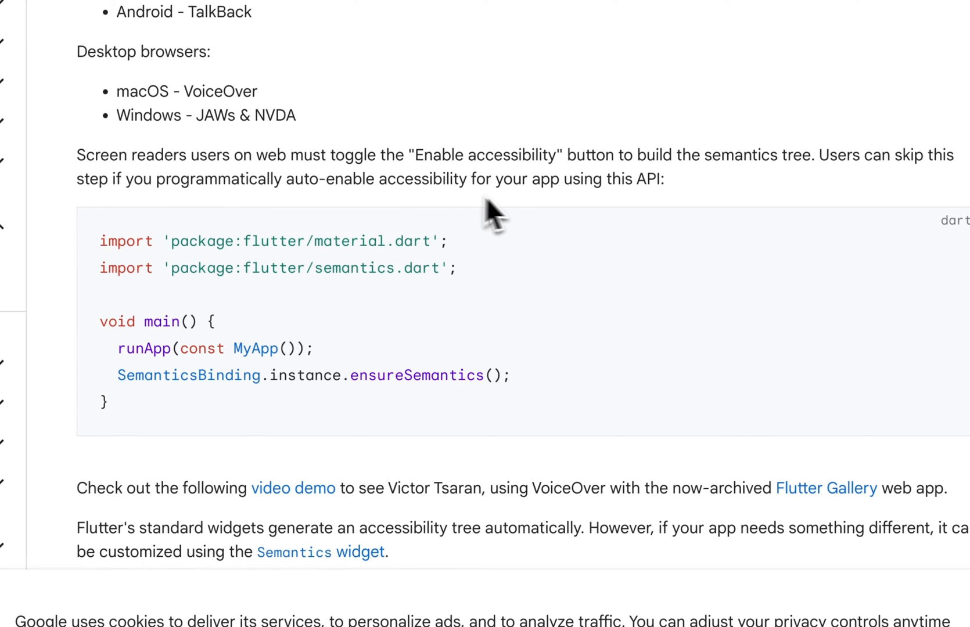
pyautogui.moveTo(679, 201)
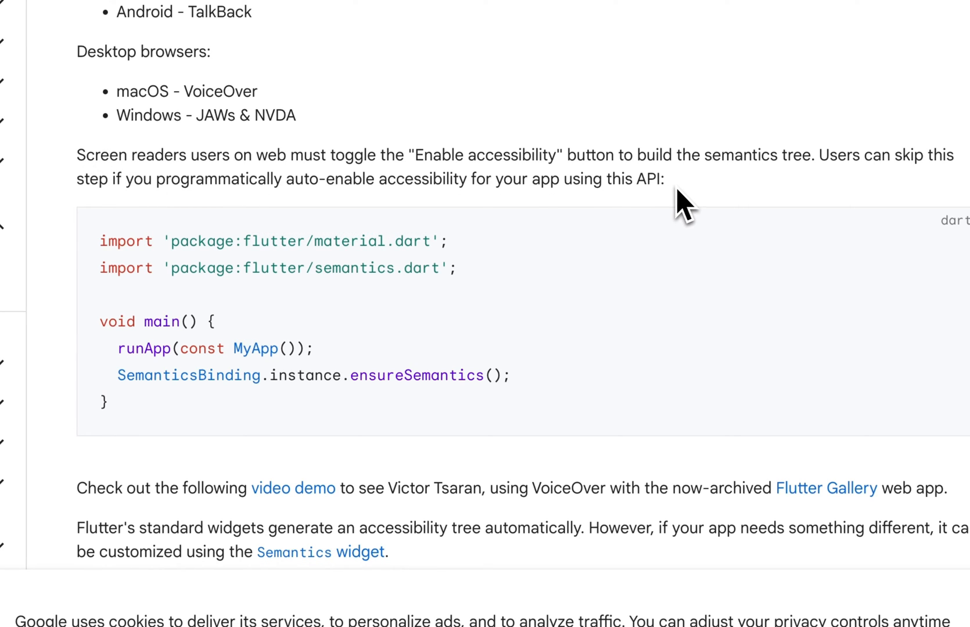
pyautogui.moveTo(120, 378)
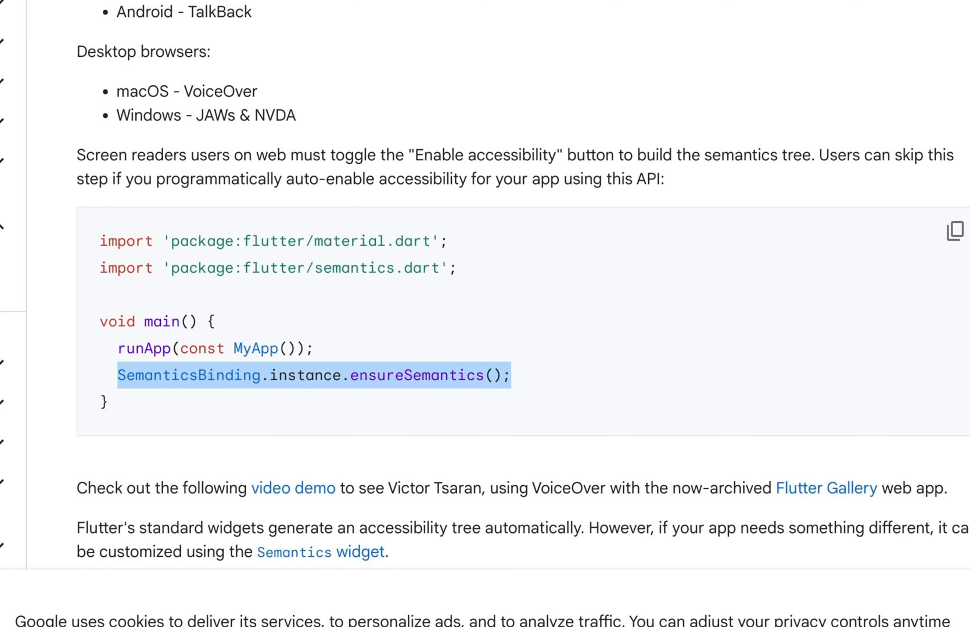
pyautogui.press('cmd+c')
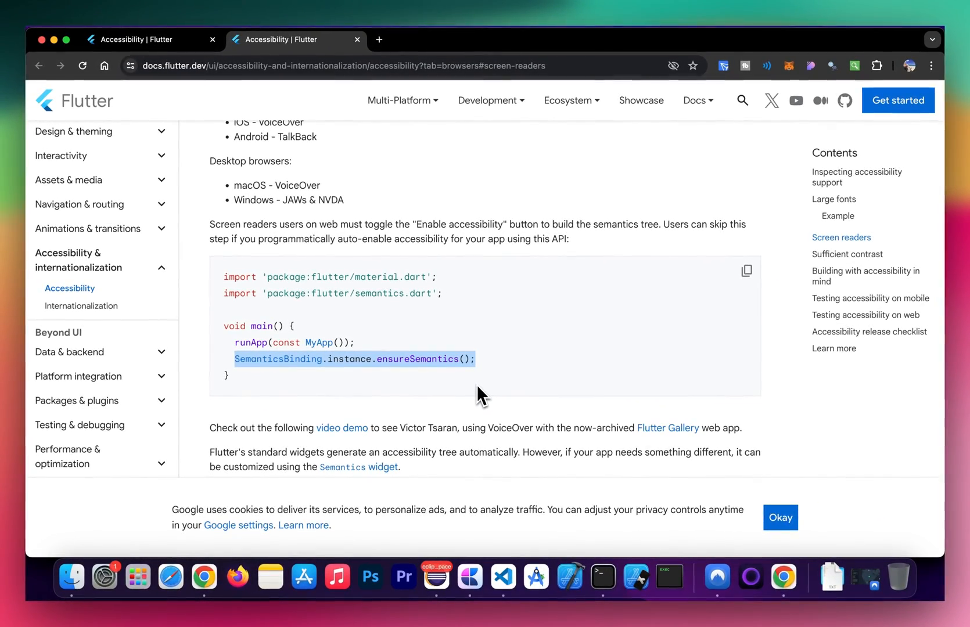
pyautogui.moveTo(497, 489)
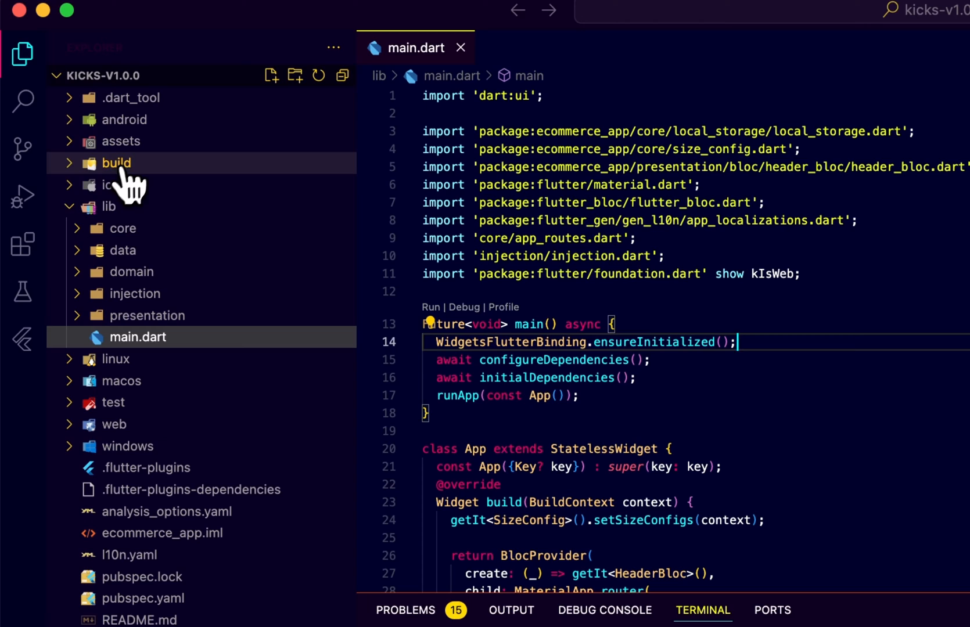
# - Add the rendering.dart import and ensureSemantics() call to main.dart, then save it
pyautogui.click(108, 207)
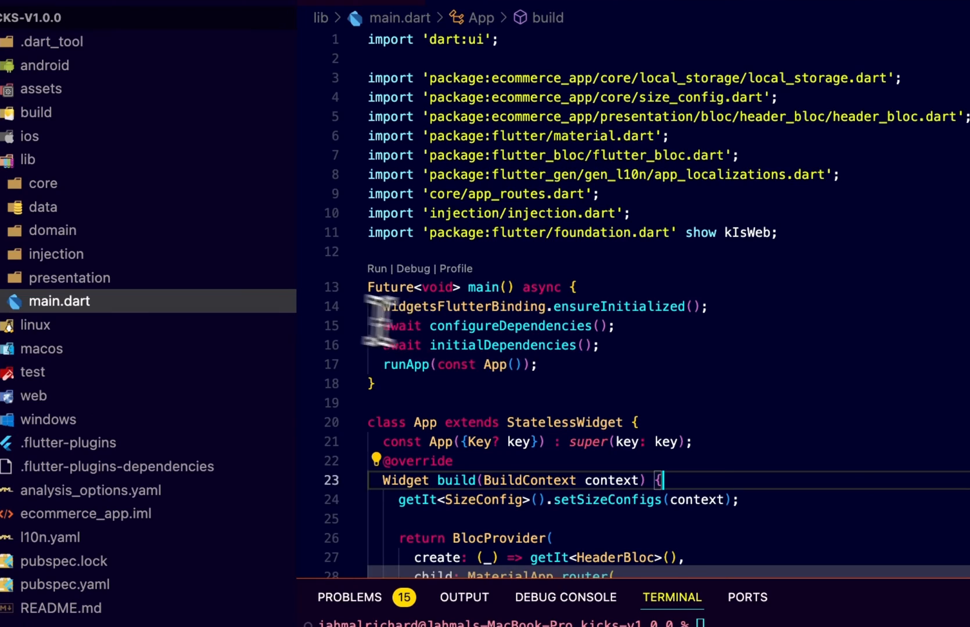
pyautogui.moveTo(488, 301)
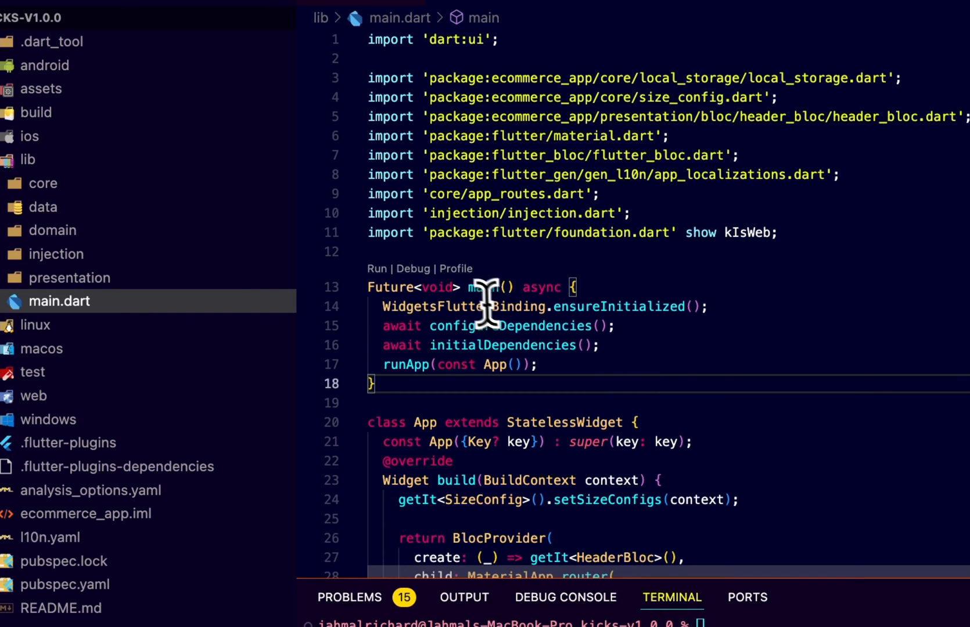
pyautogui.moveTo(541, 345)
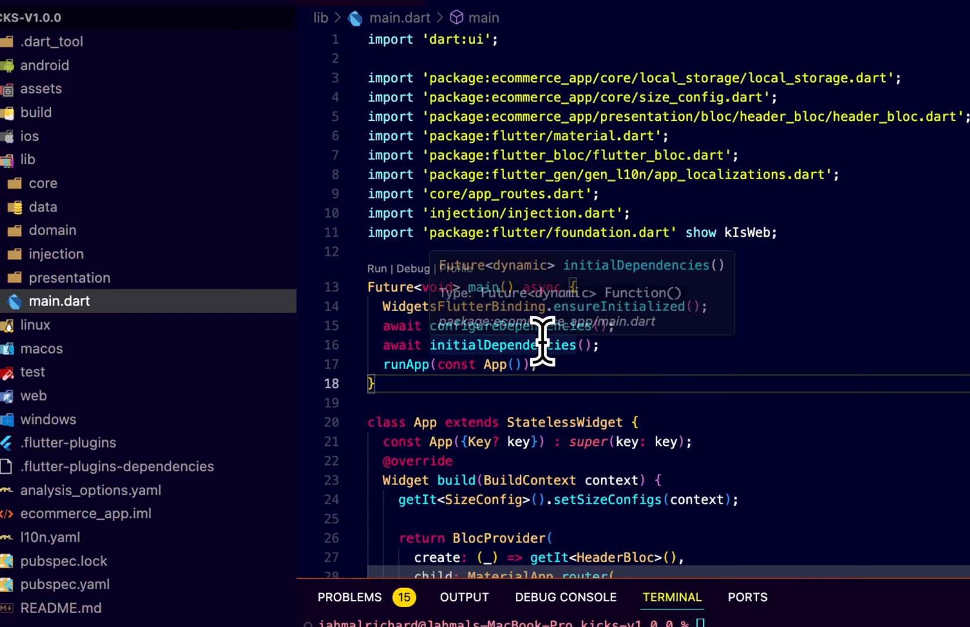
pyautogui.moveTo(608, 363)
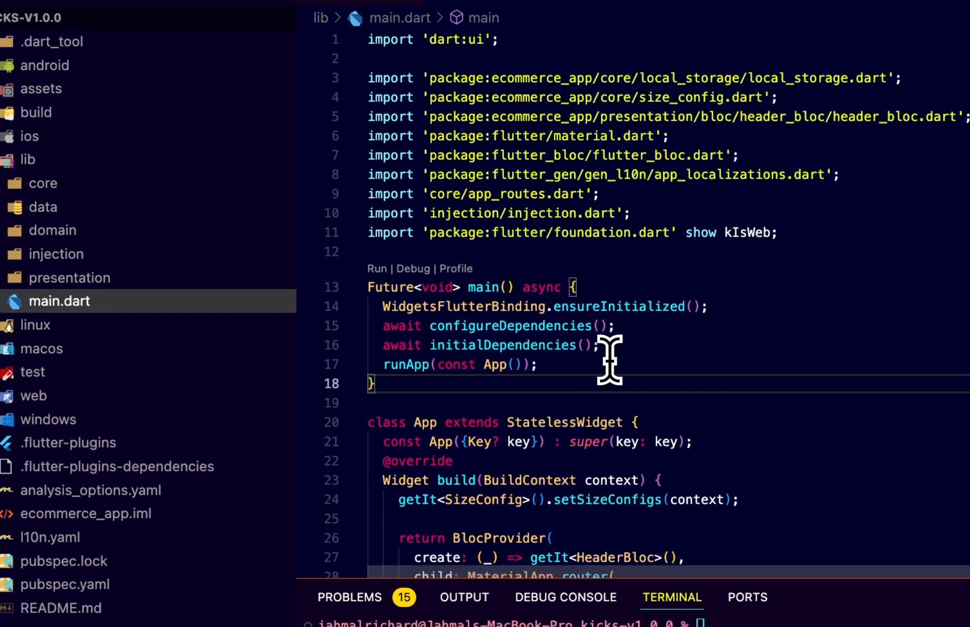
pyautogui.moveTo(632, 332)
pyautogui.write('SemanticsBinding.instance.ensureSemantics();')
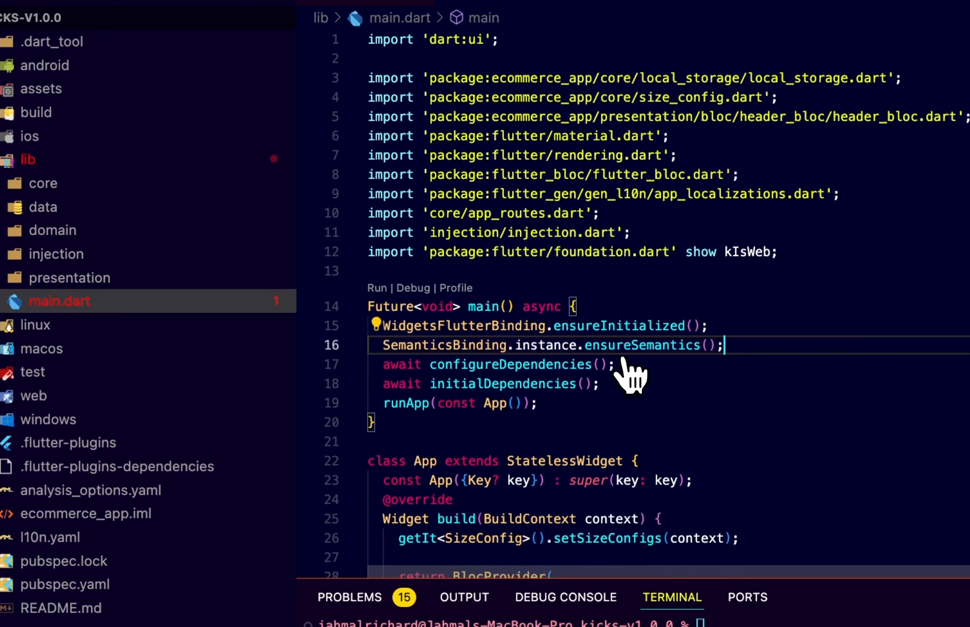
pyautogui.press('cmd+s')
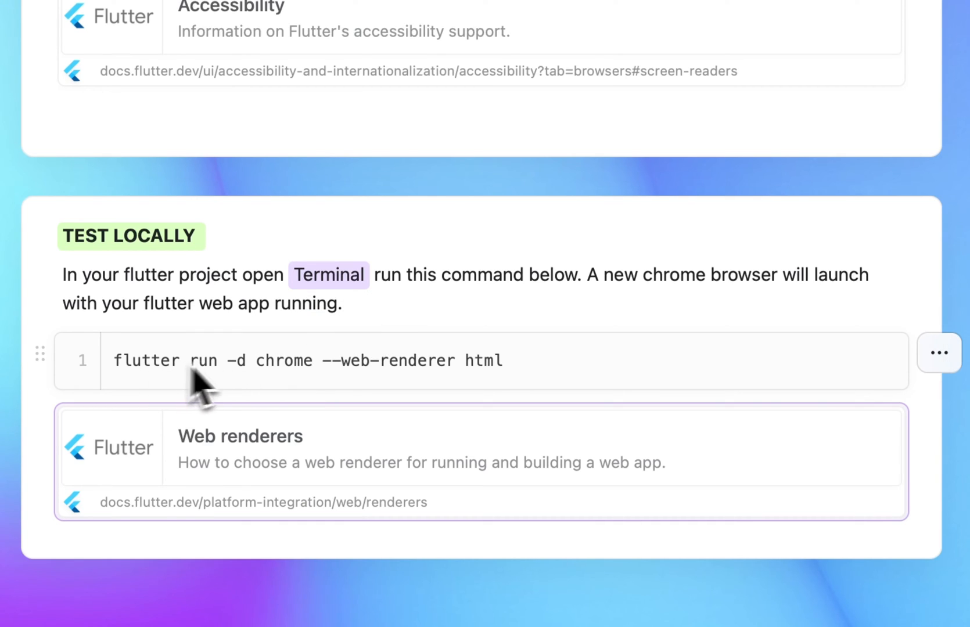
pyautogui.moveTo(531, 383)
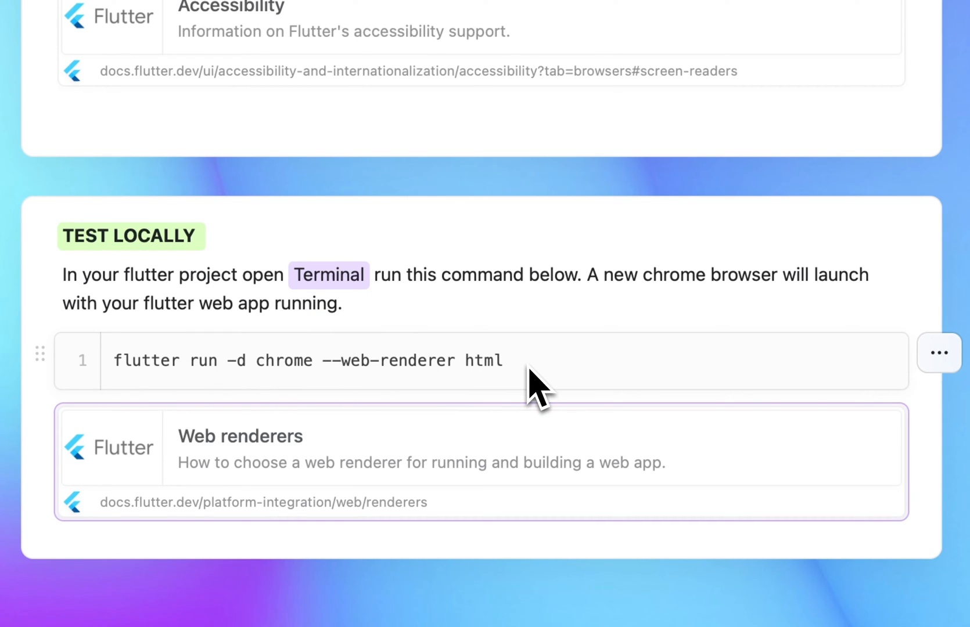
pyautogui.moveTo(415, 479)
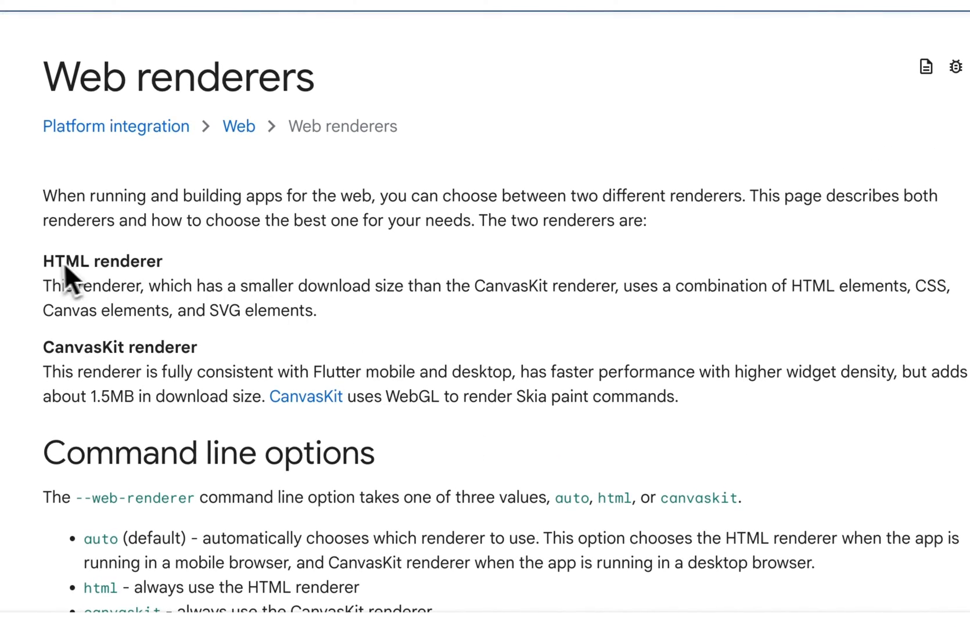
# - Find the Command line options section and copy flutter run -d chrome --web-renderer html
pyautogui.doubleClick(75, 261)
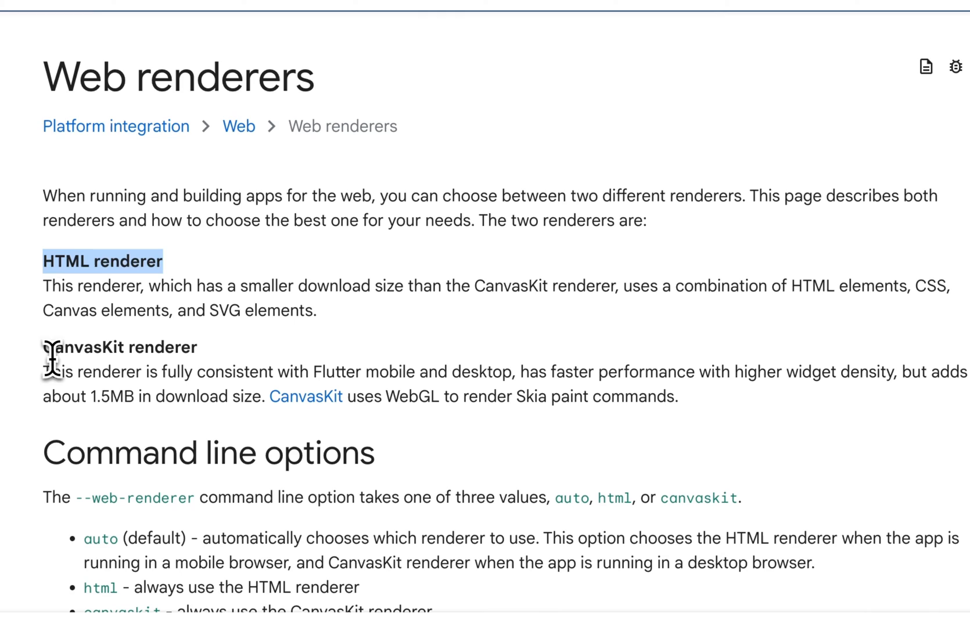
pyautogui.doubleClick(118, 348)
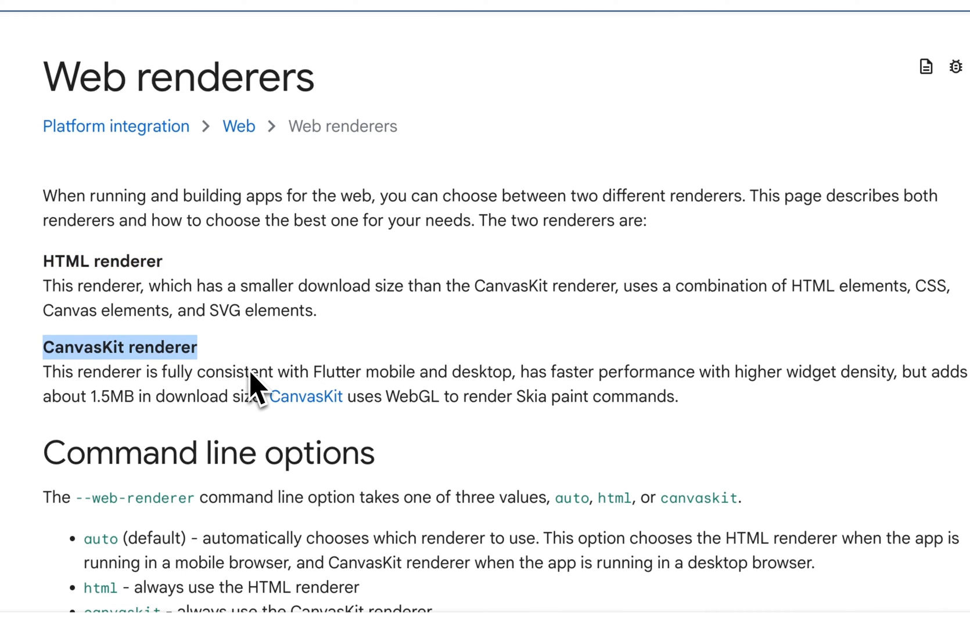
pyautogui.moveTo(392, 328)
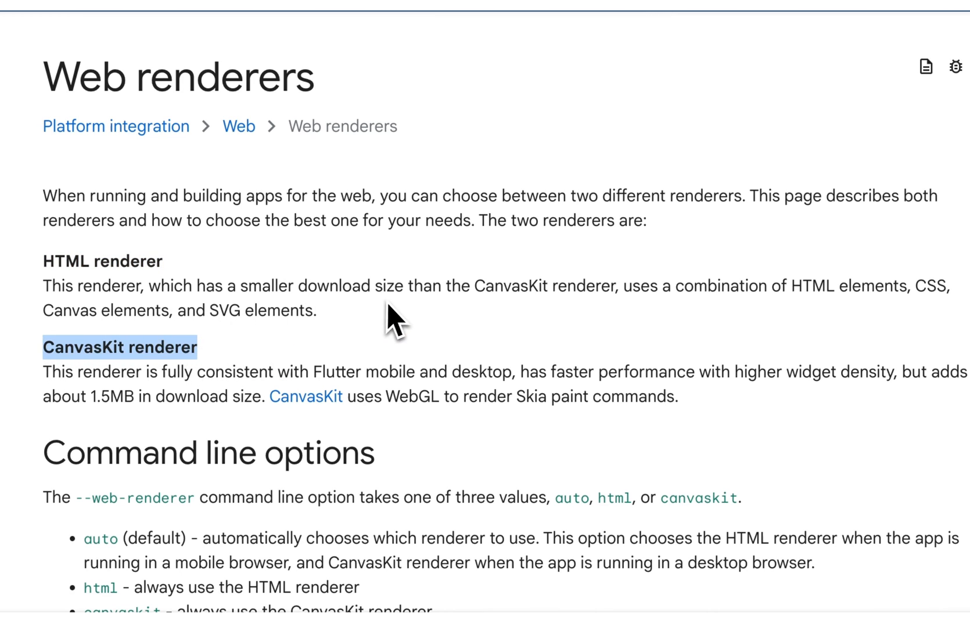
pyautogui.moveTo(646, 346)
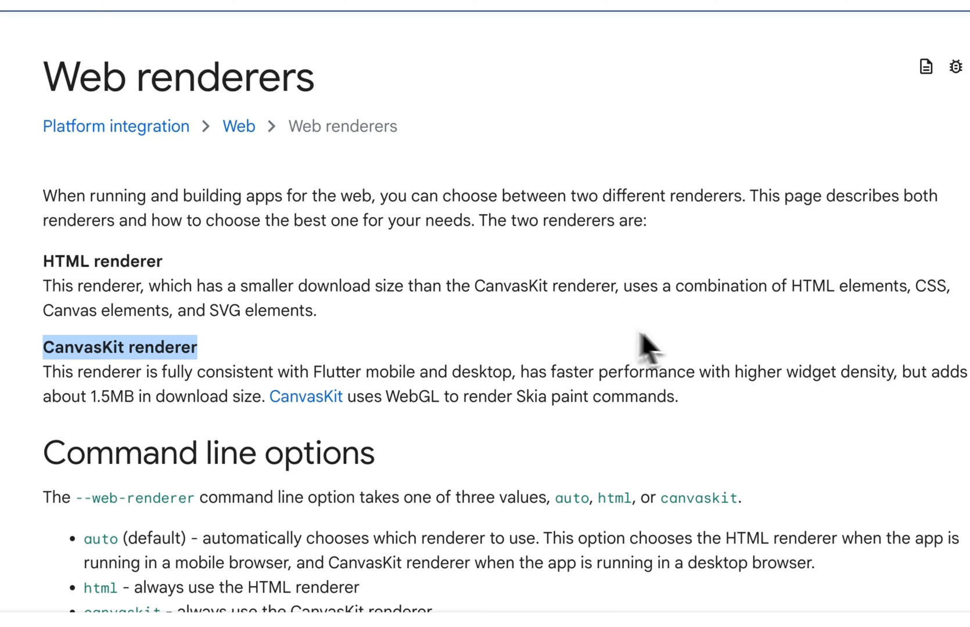
pyautogui.moveTo(895, 321)
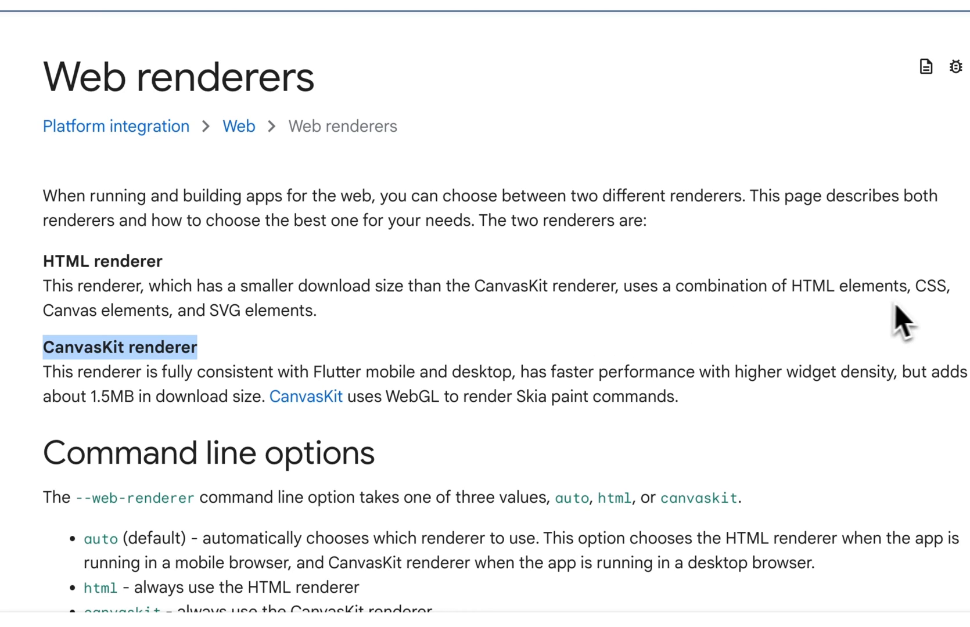
pyautogui.moveTo(319, 374)
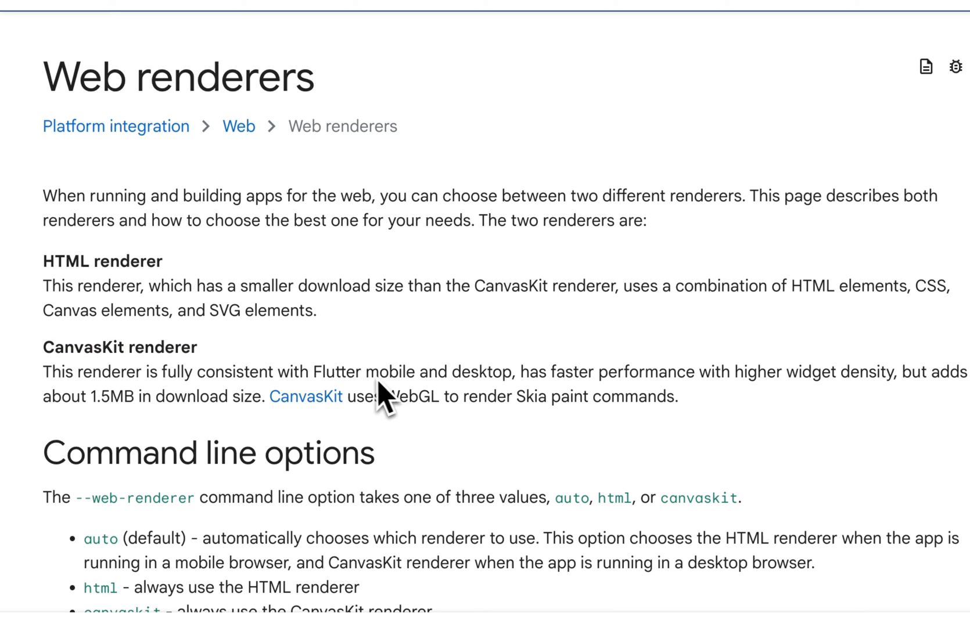
pyautogui.moveTo(501, 408)
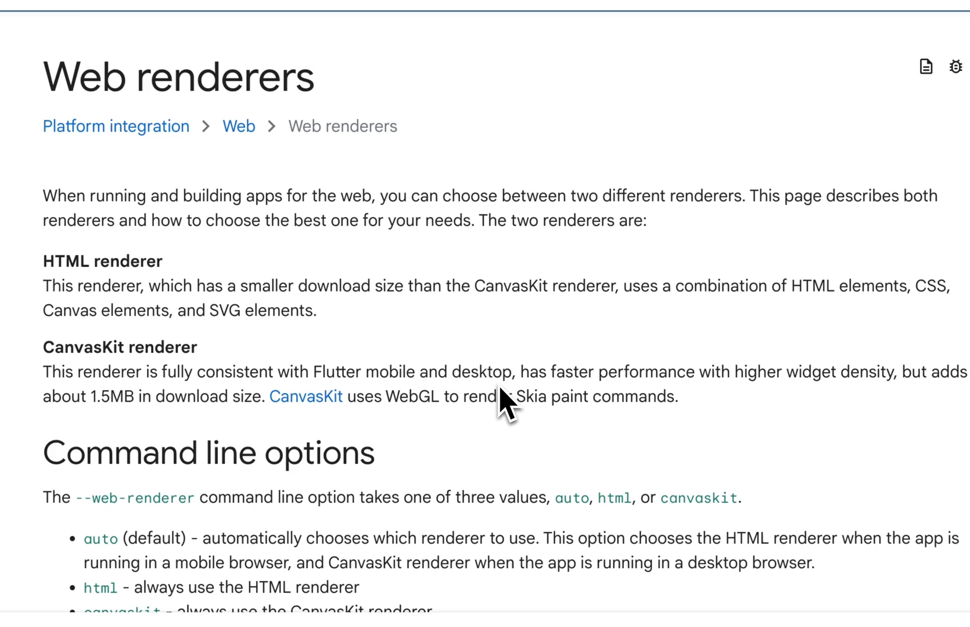
pyautogui.moveTo(708, 399)
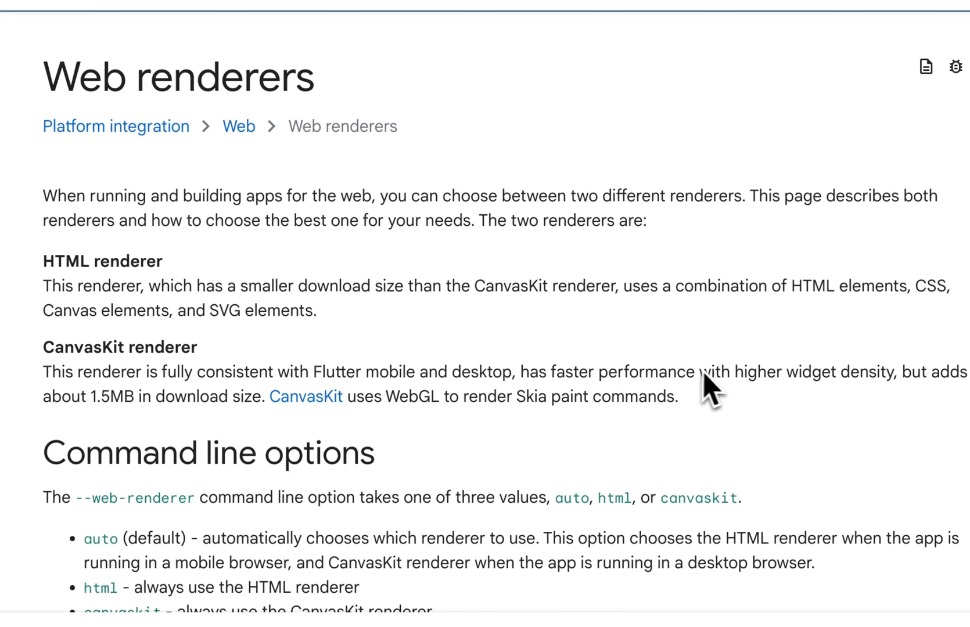
pyautogui.moveTo(799, 409)
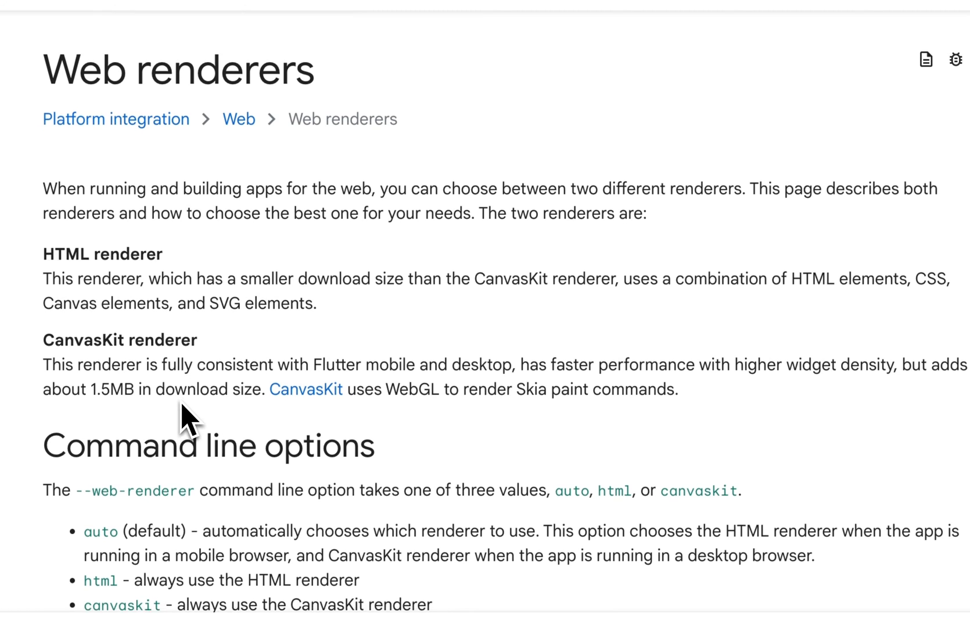
pyautogui.scroll(-3)
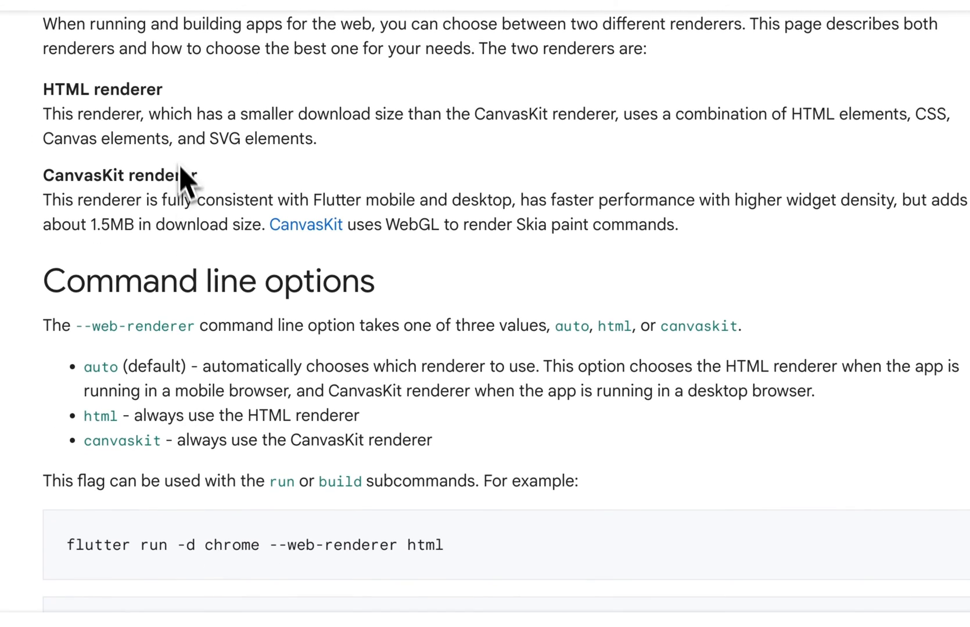
pyautogui.scroll(-3)
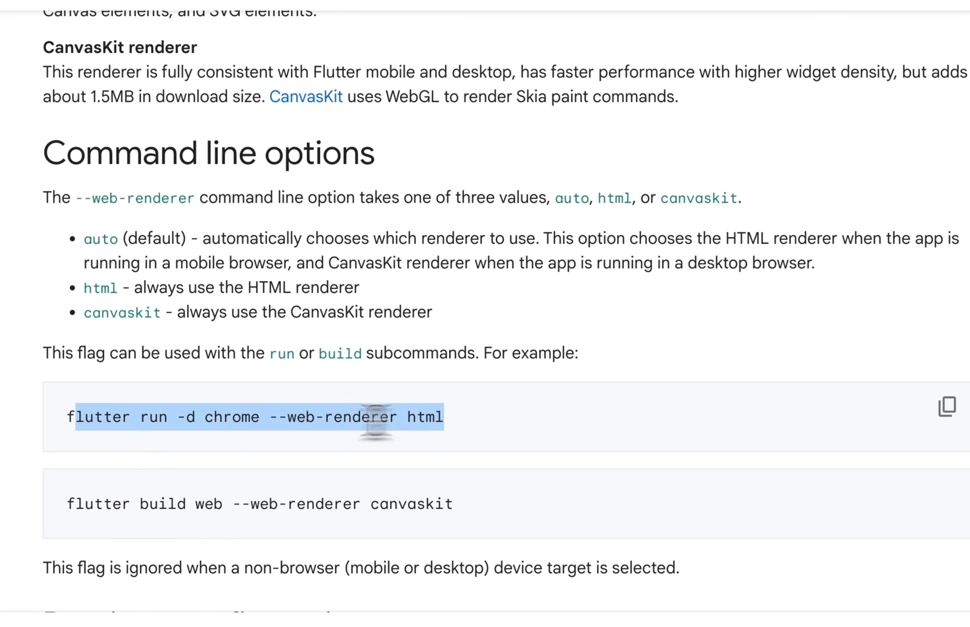
pyautogui.moveTo(517, 444)
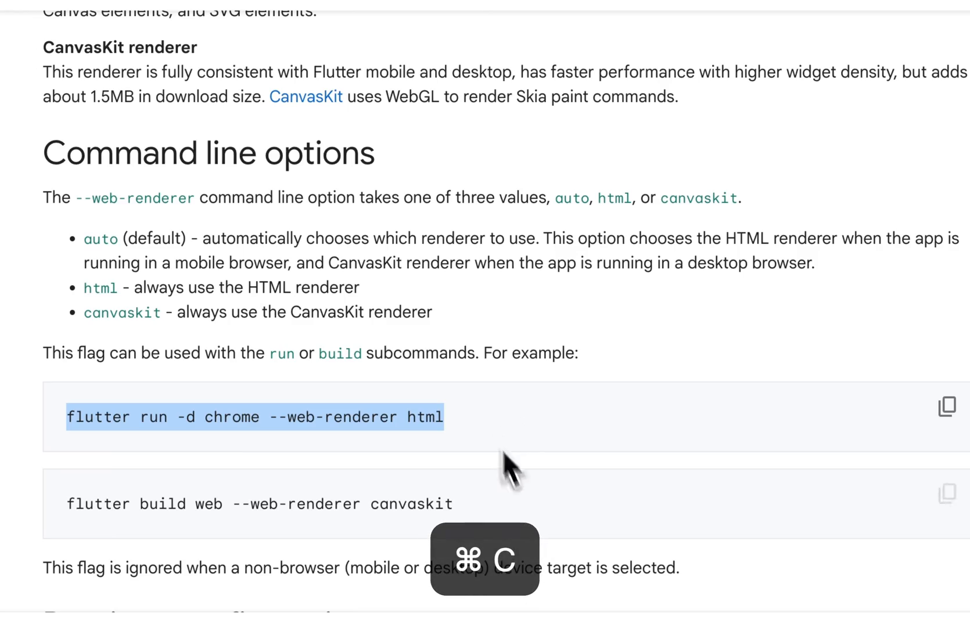
pyautogui.click(500, 574)
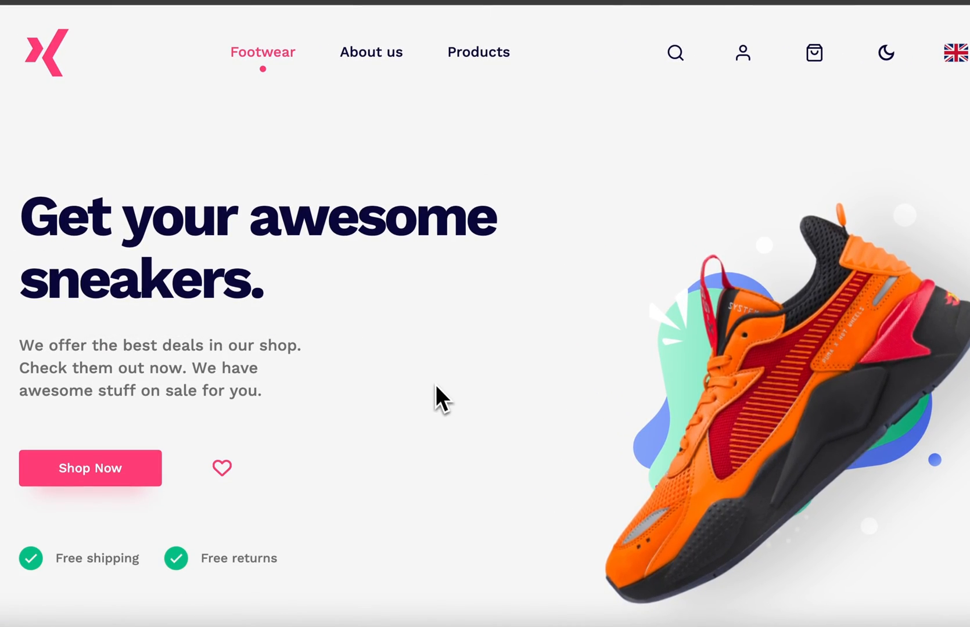
# - Inspect the home page's flt-semantics nodes with aria-labels Footwear, About us and Products
pyautogui.rightClick(439, 402)
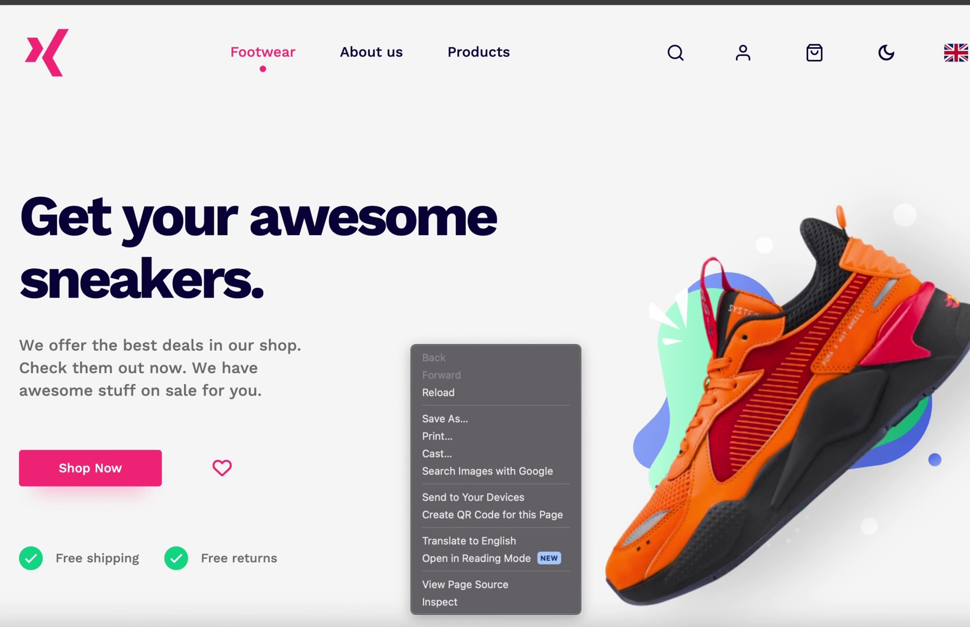
pyautogui.moveTo(439, 602)
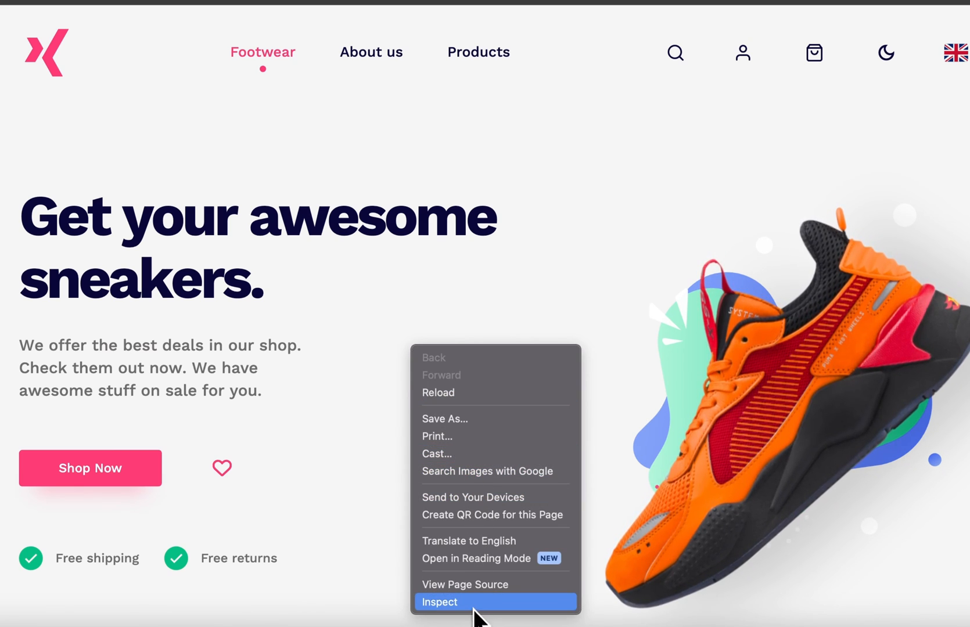
pyautogui.click(439, 602)
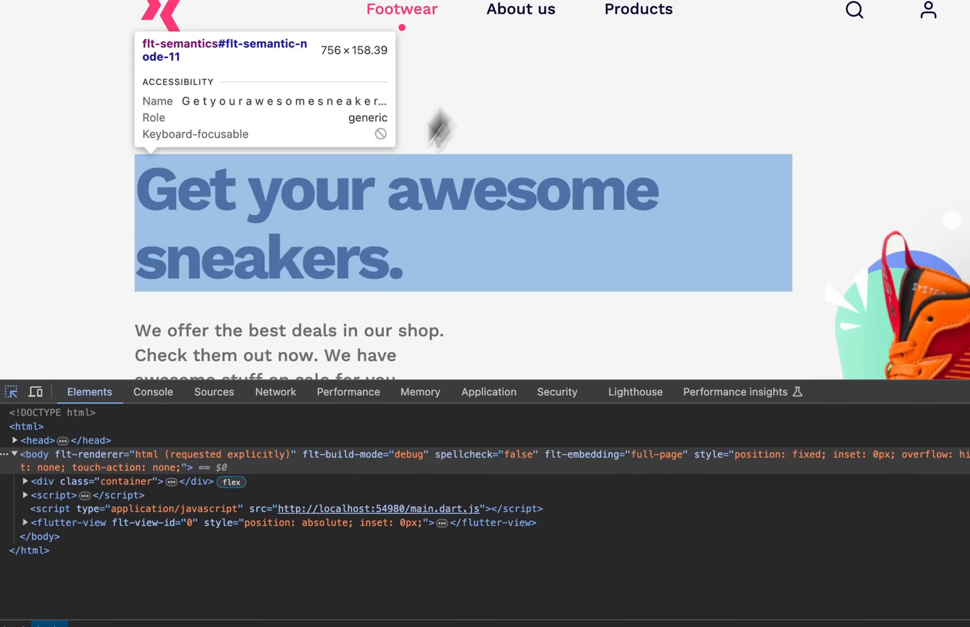
pyautogui.scroll(-3)
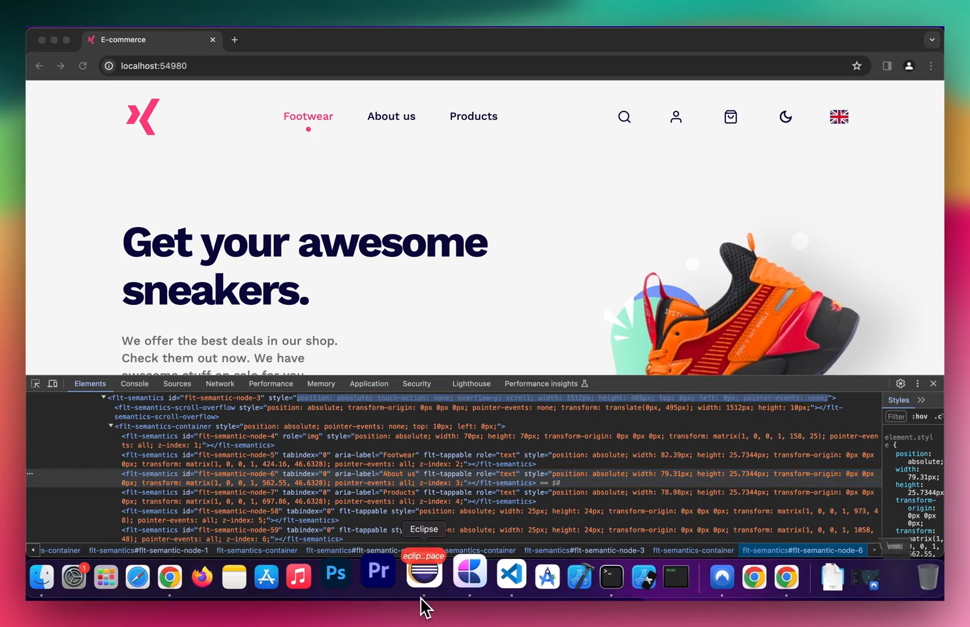
# - Switch to Eclipse and review addingShoeToCartTest's flt-semantics aria-label selectors for size 10 and Add to cart
pyautogui.click(422, 578)
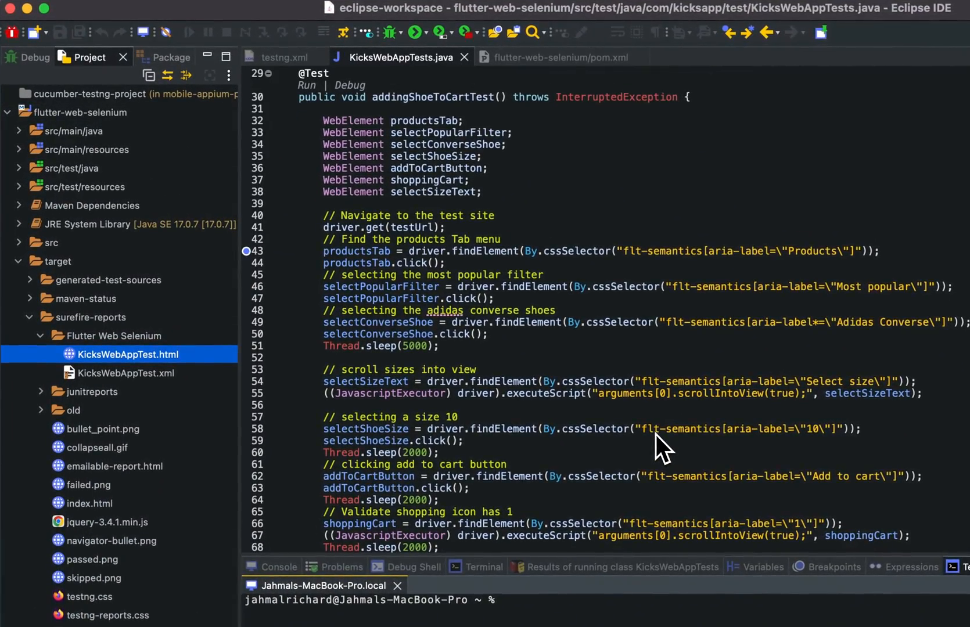
pyautogui.scroll(-3)
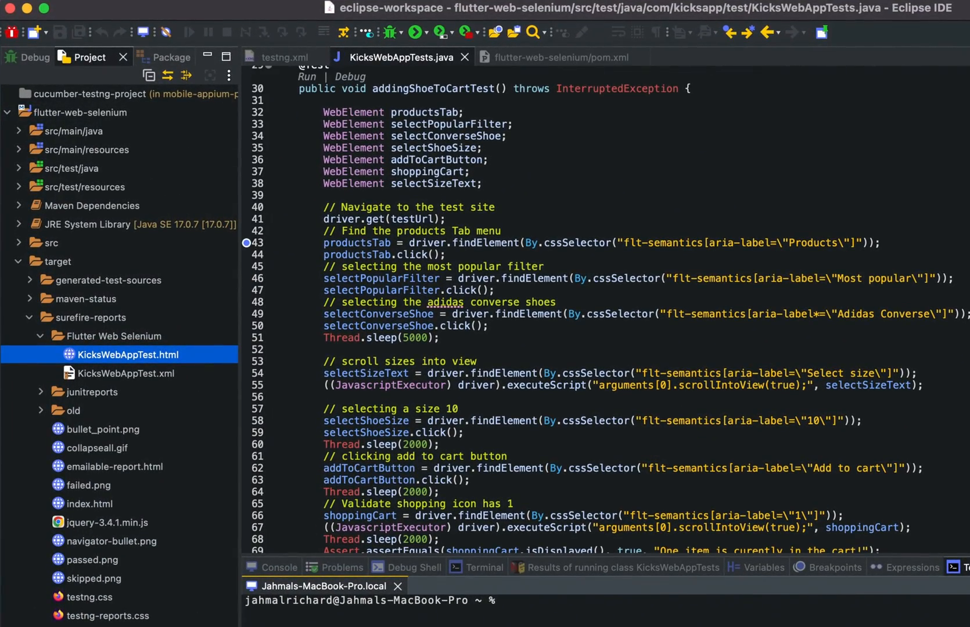
pyautogui.scroll(-3)
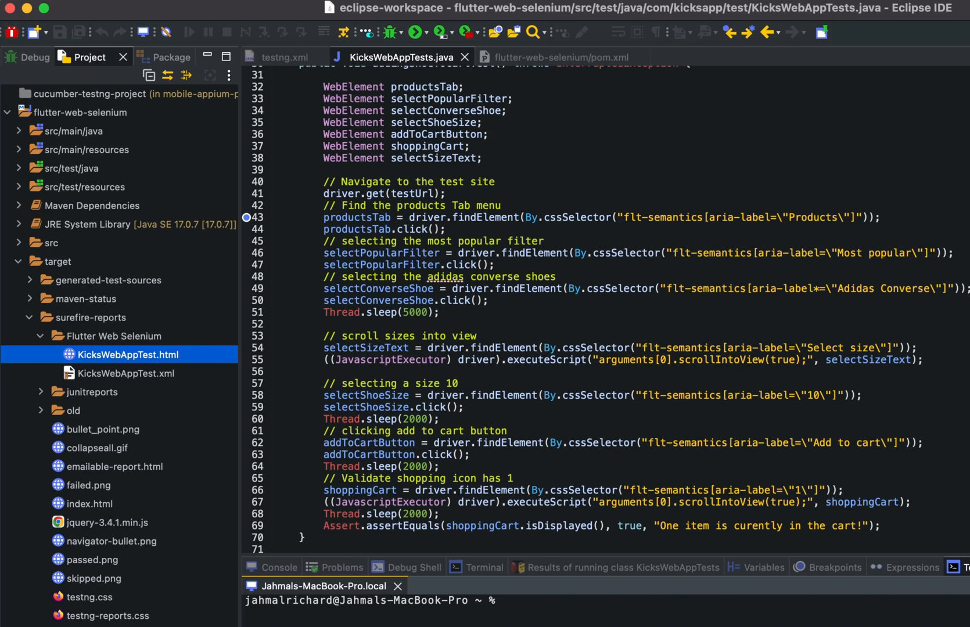
pyautogui.scroll(-3)
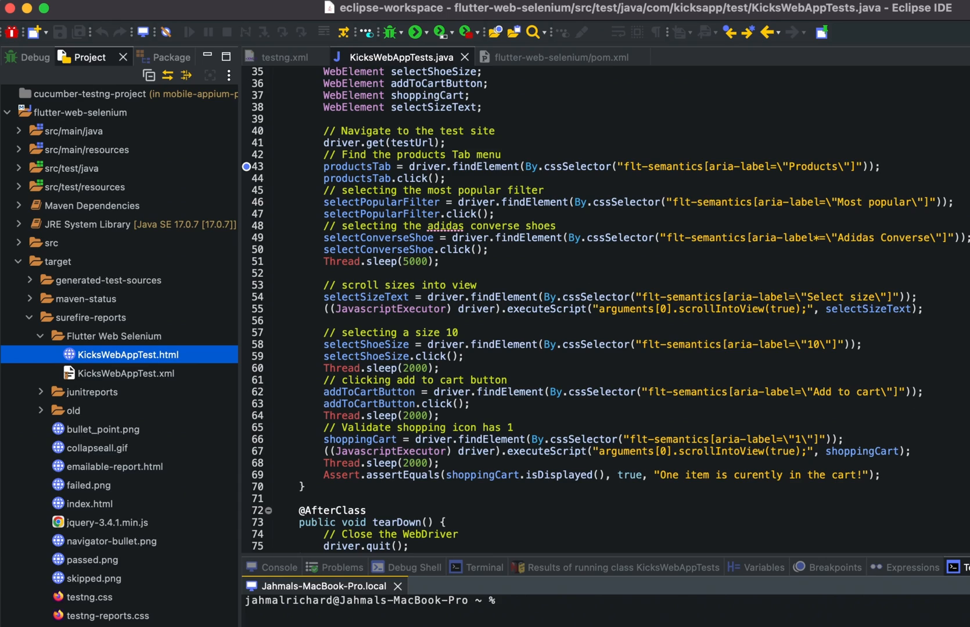